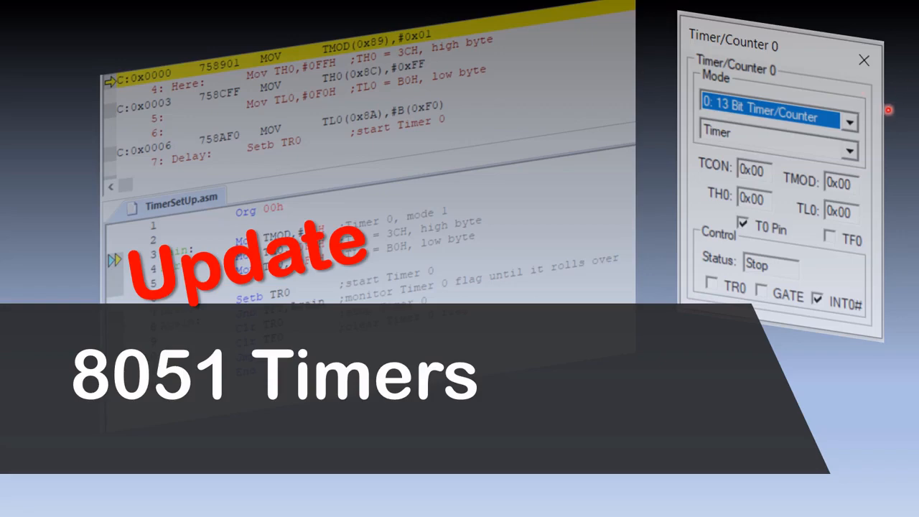
pyautogui.moveTo(355, 182)
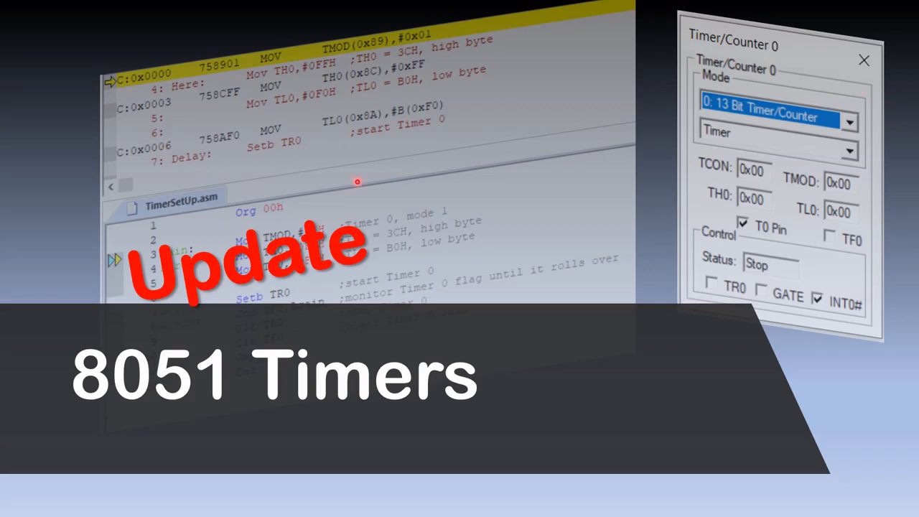
pyautogui.moveTo(339, 164)
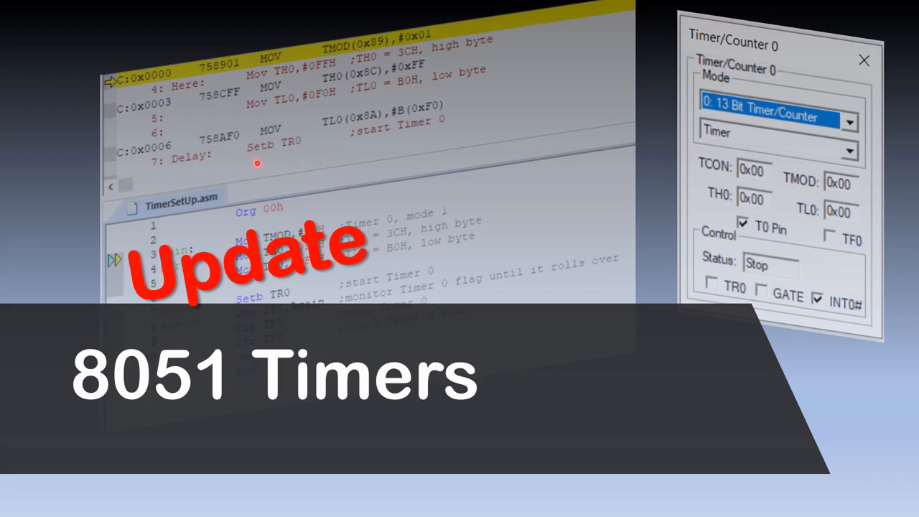
pyautogui.moveTo(389, 194)
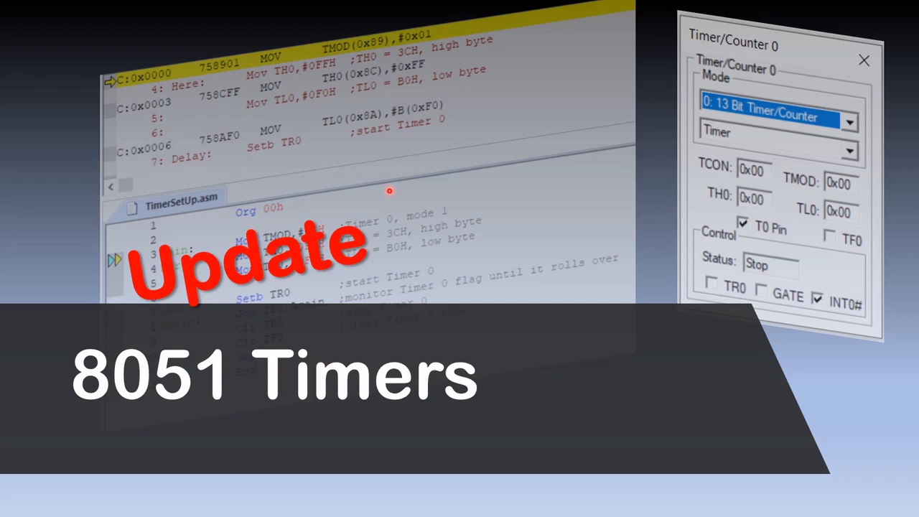
pyautogui.moveTo(388, 188)
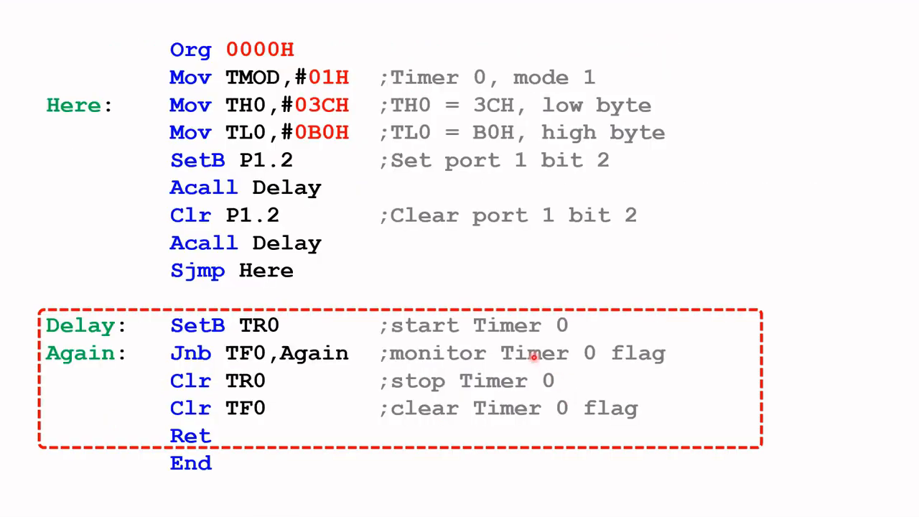
pyautogui.moveTo(299, 132)
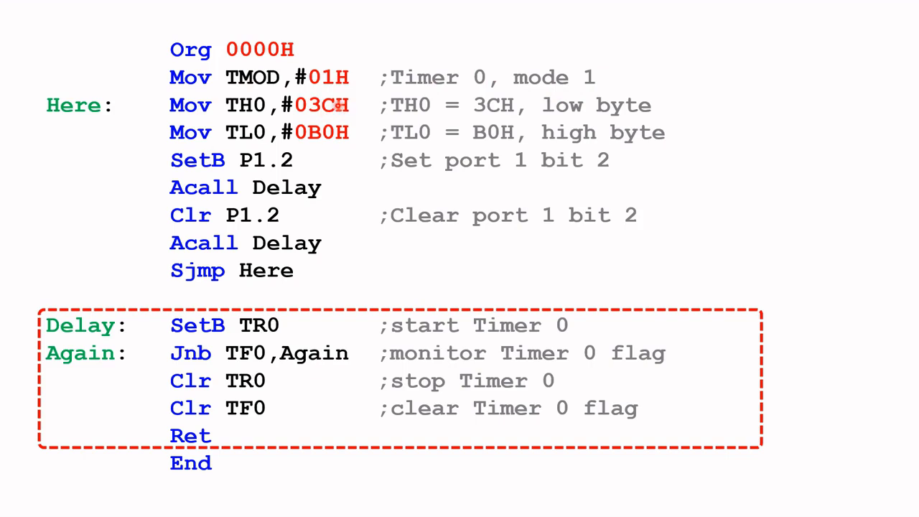
pyautogui.moveTo(237, 108)
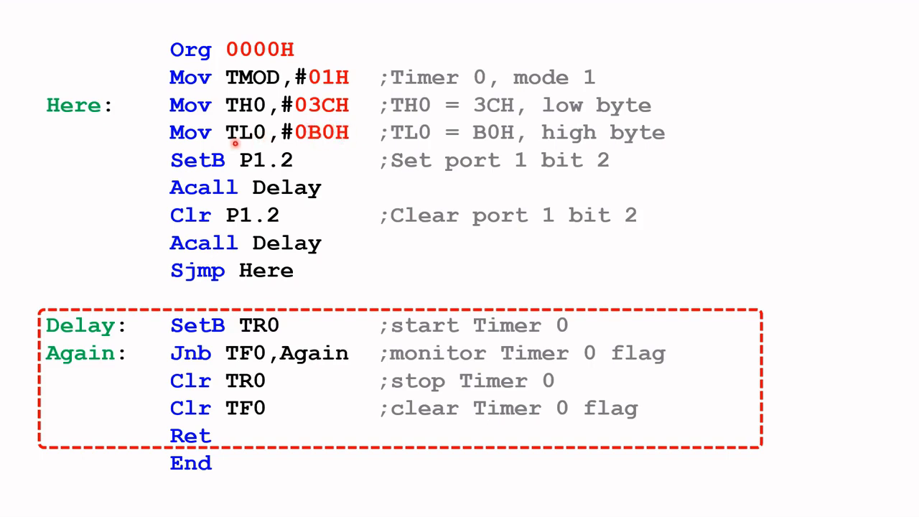
pyautogui.moveTo(270, 142)
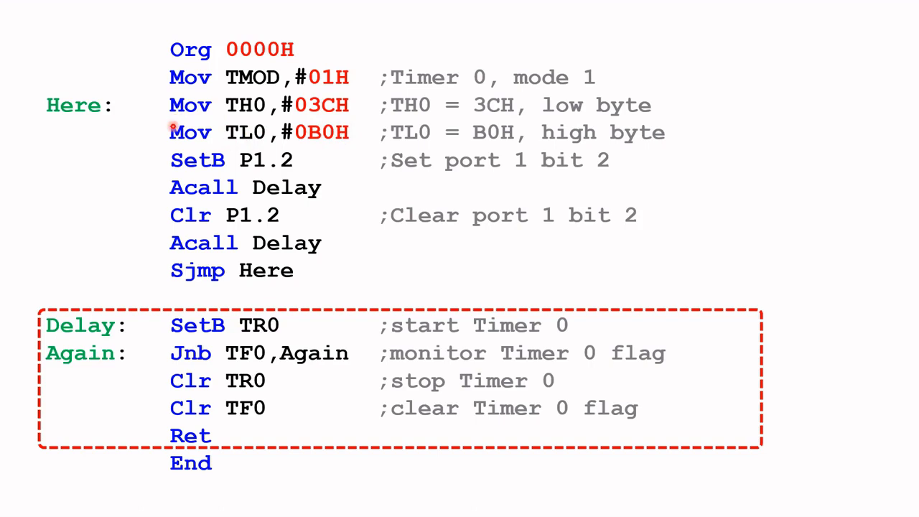
pyautogui.moveTo(194, 108)
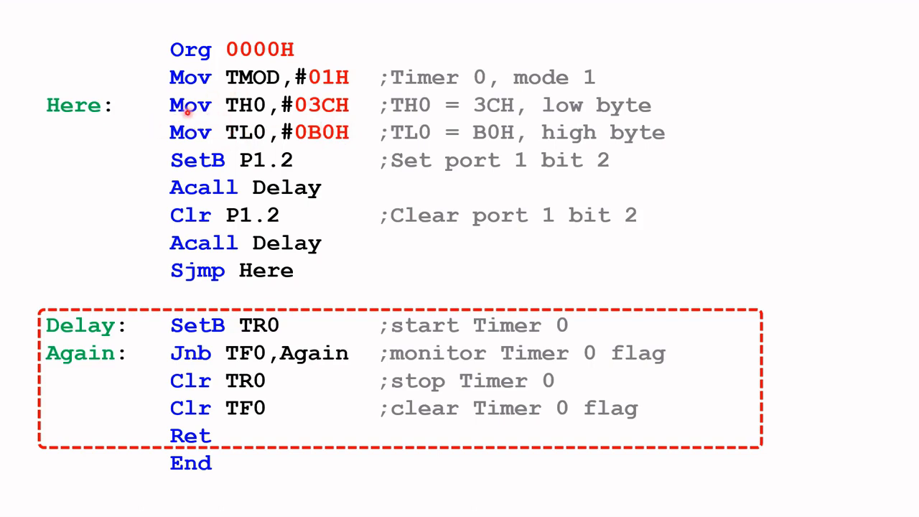
pyautogui.moveTo(252, 141)
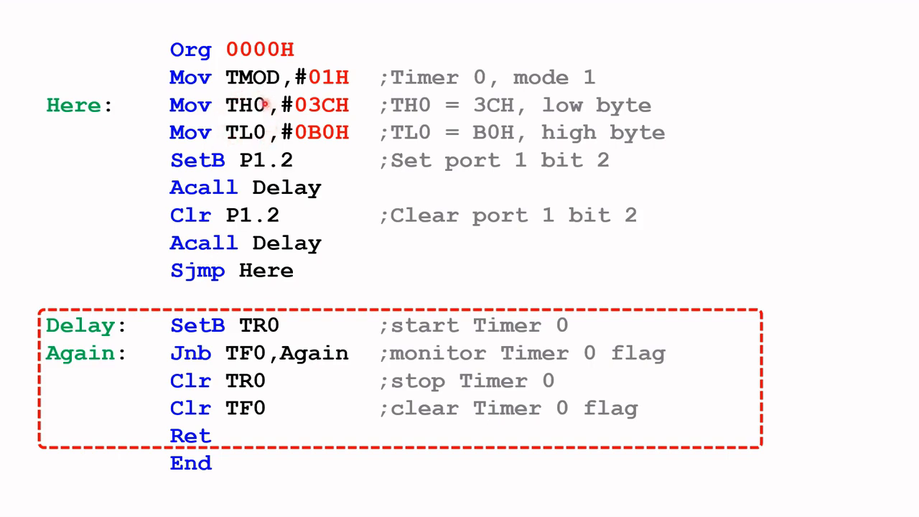
pyautogui.moveTo(267, 132)
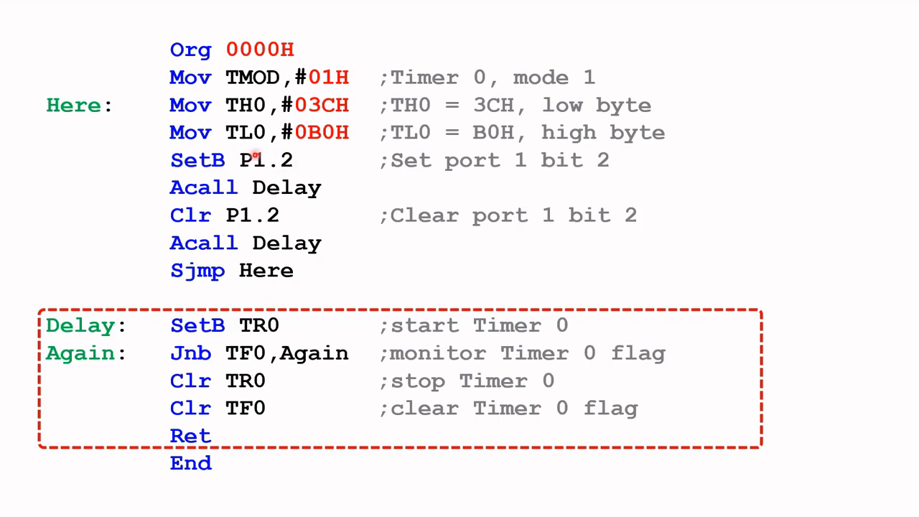
pyautogui.moveTo(479, 160)
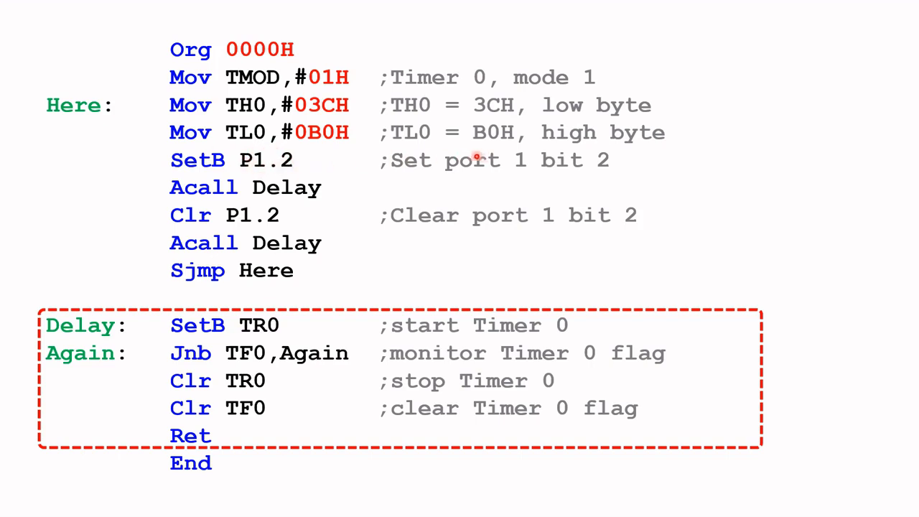
pyautogui.moveTo(353, 187)
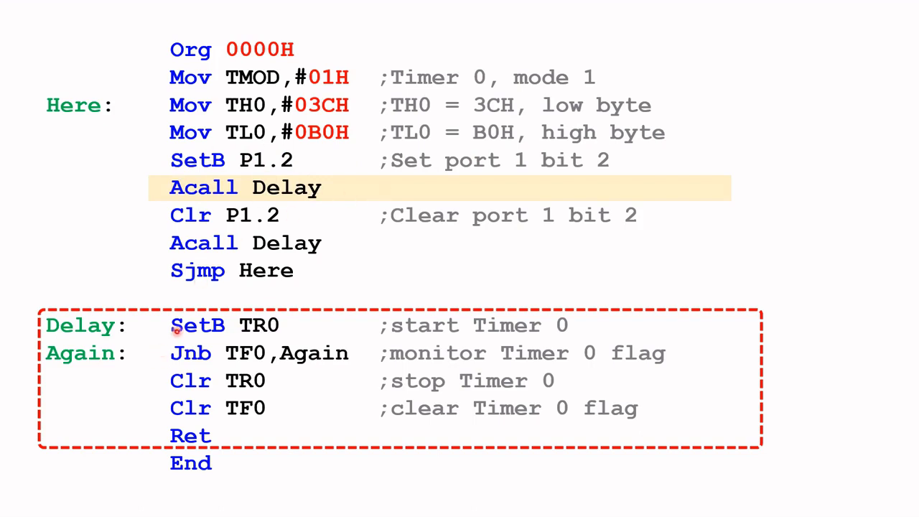
pyautogui.moveTo(374, 310)
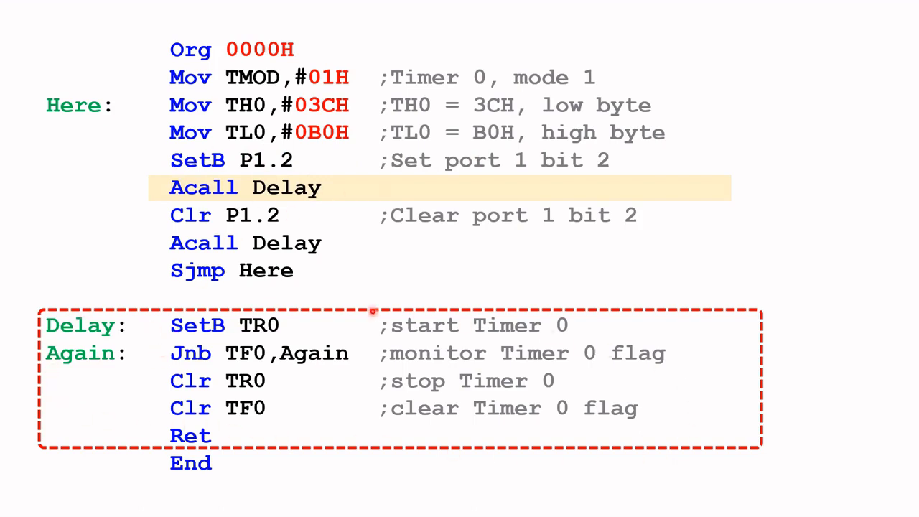
pyautogui.moveTo(344, 215)
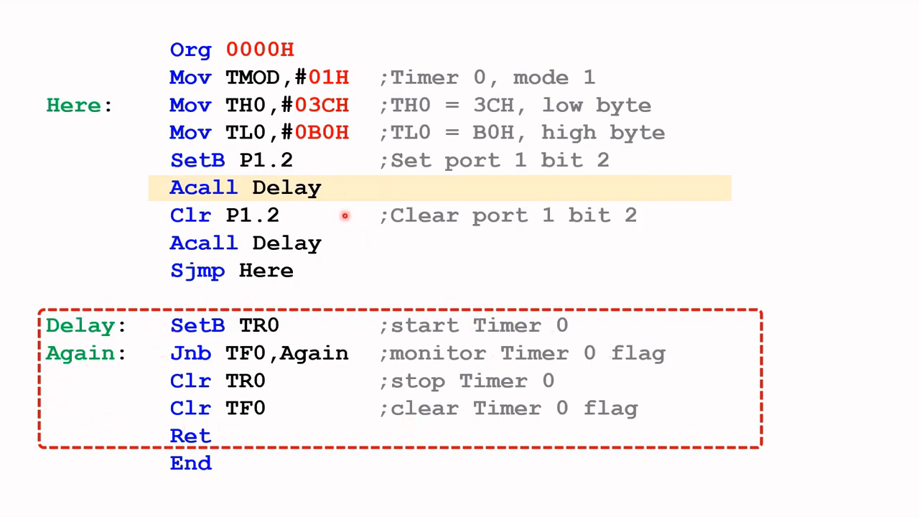
pyautogui.moveTo(281, 100)
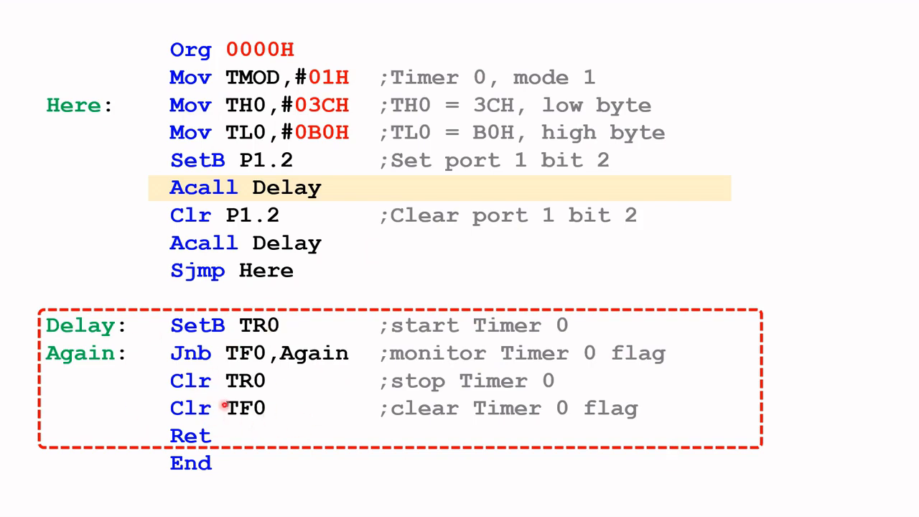
pyautogui.moveTo(247, 224)
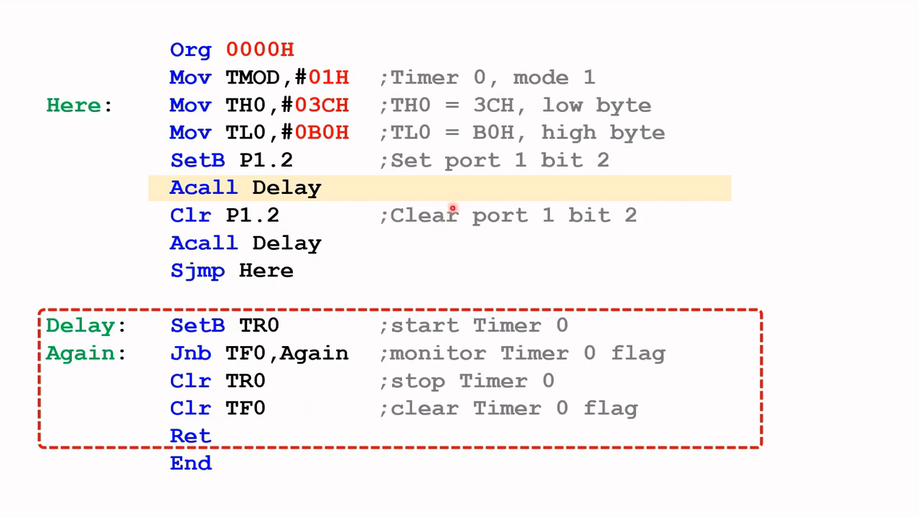
pyautogui.moveTo(342, 250)
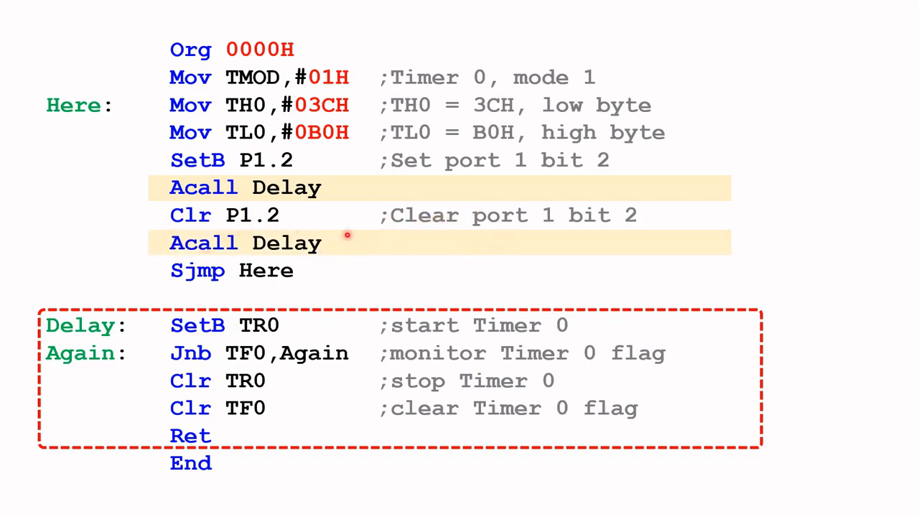
pyautogui.moveTo(170, 270)
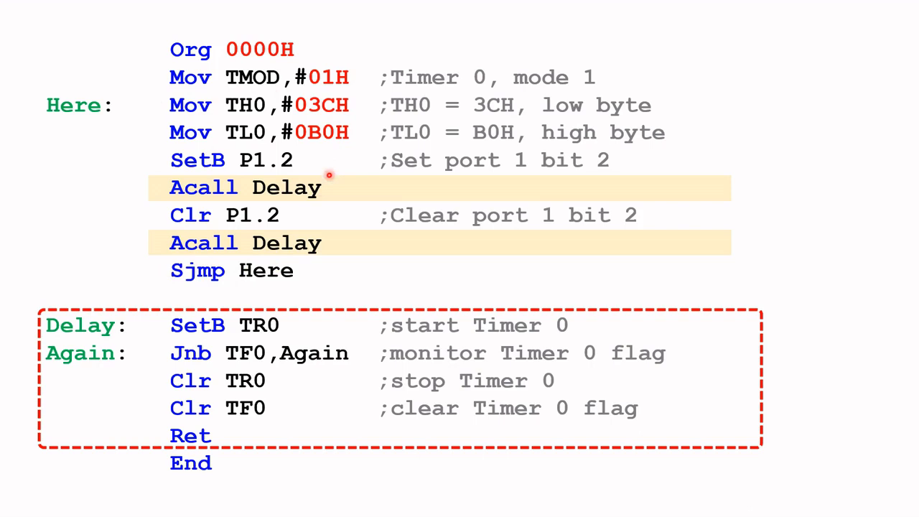
pyautogui.moveTo(331, 242)
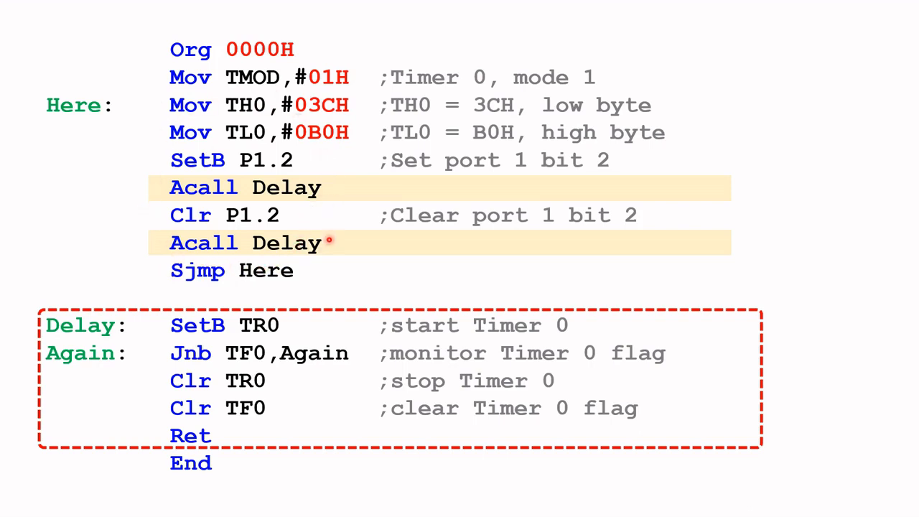
pyautogui.moveTo(309, 159)
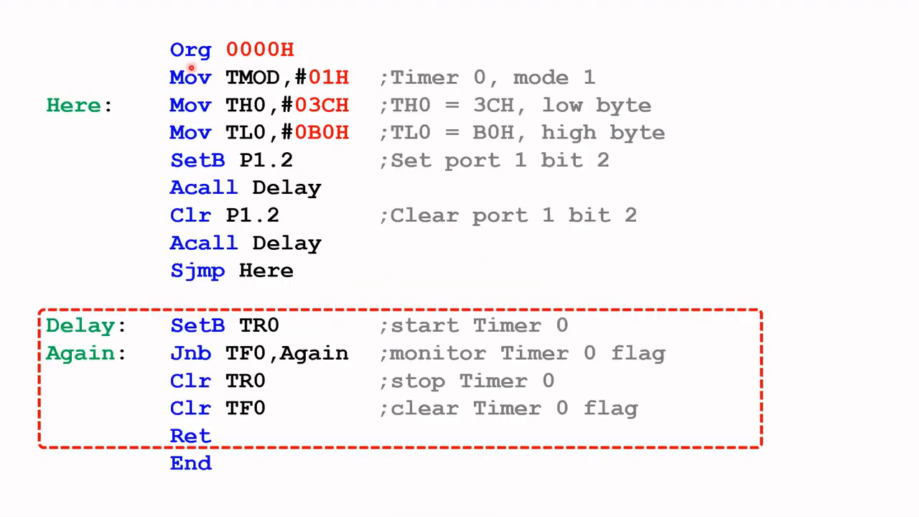
pyautogui.moveTo(474, 82)
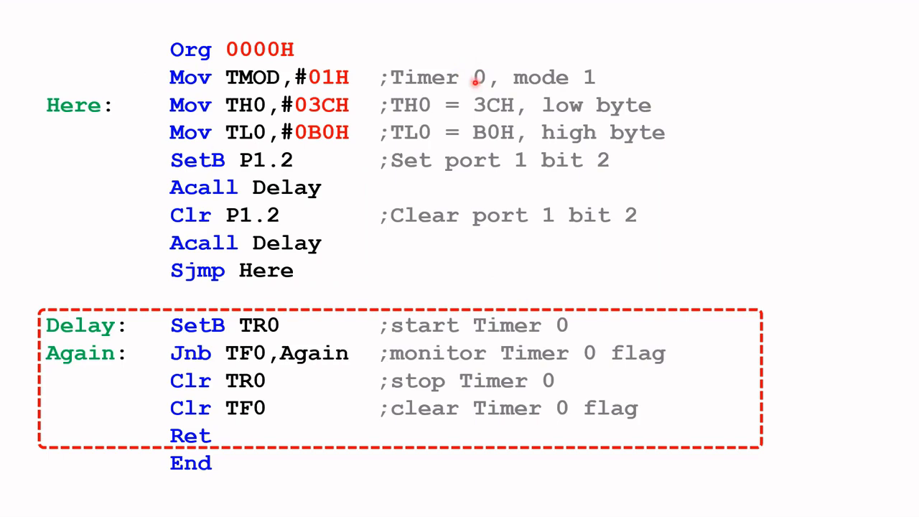
pyautogui.moveTo(244, 142)
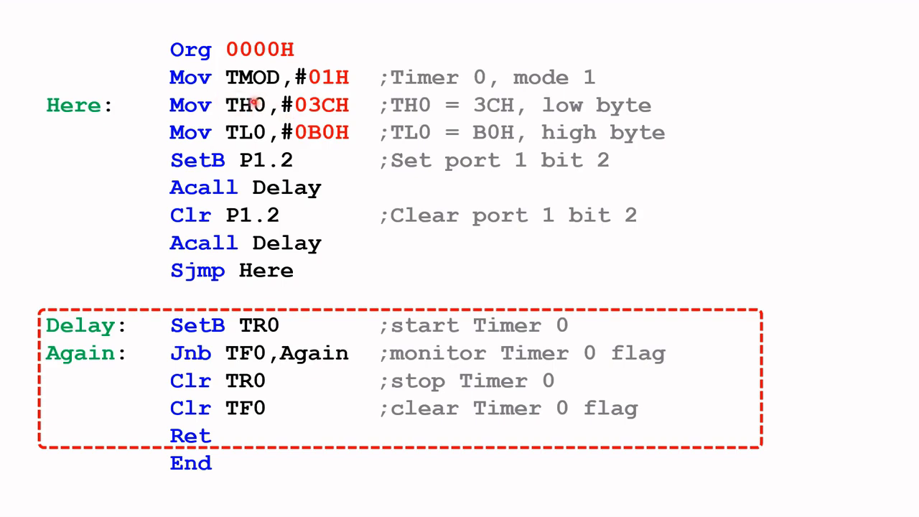
pyautogui.moveTo(229, 120)
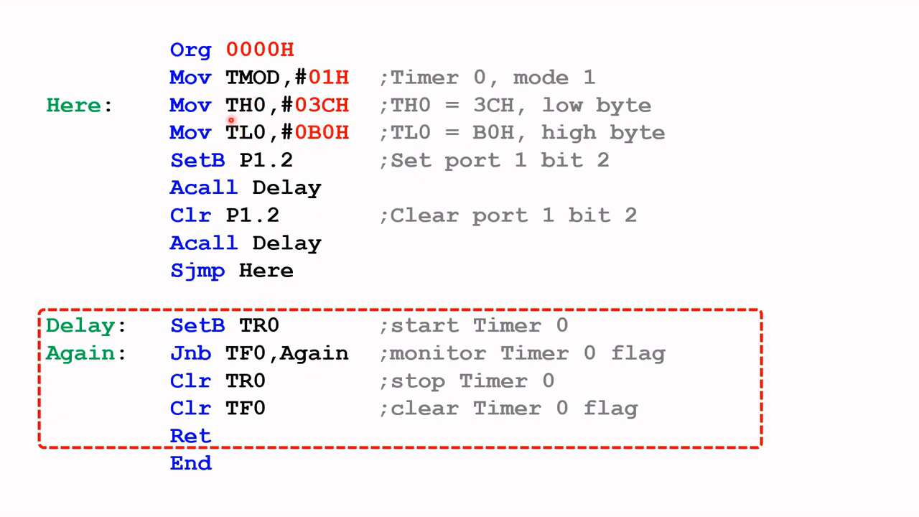
pyautogui.moveTo(251, 170)
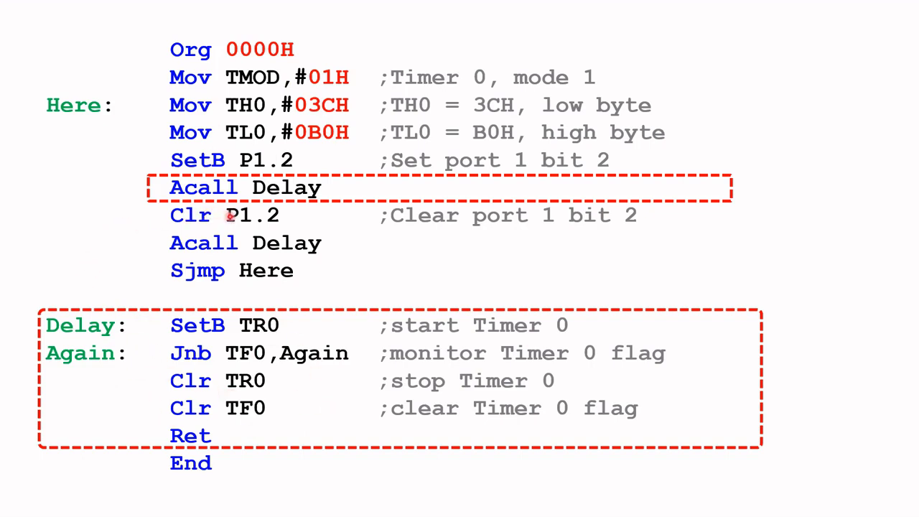
pyautogui.moveTo(442, 227)
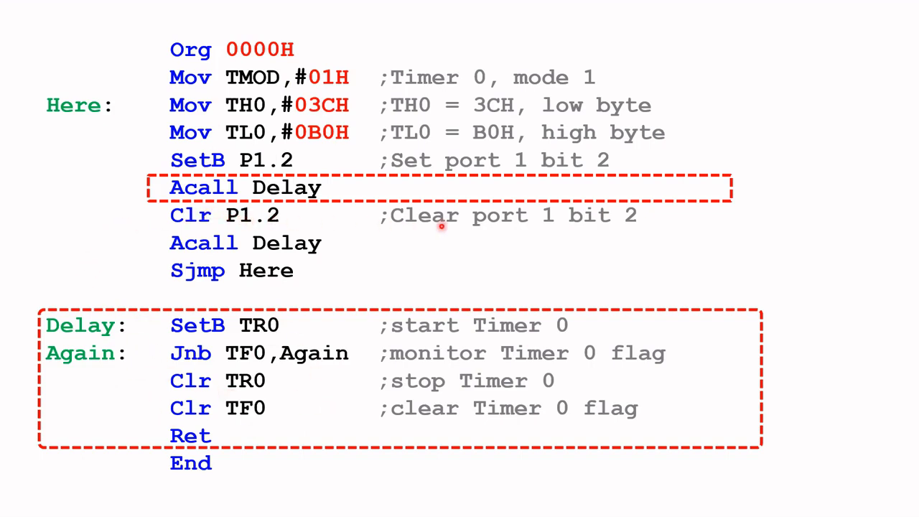
pyautogui.moveTo(358, 250)
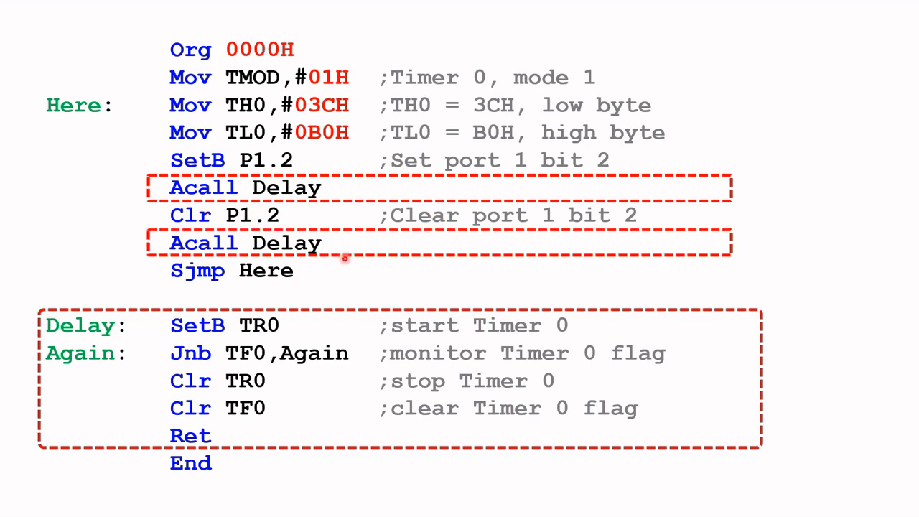
pyautogui.moveTo(265, 431)
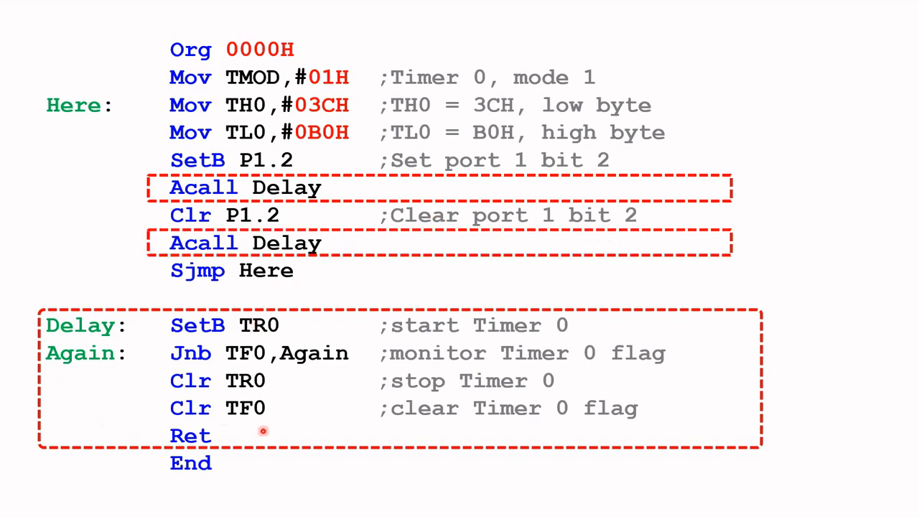
pyautogui.moveTo(259, 326)
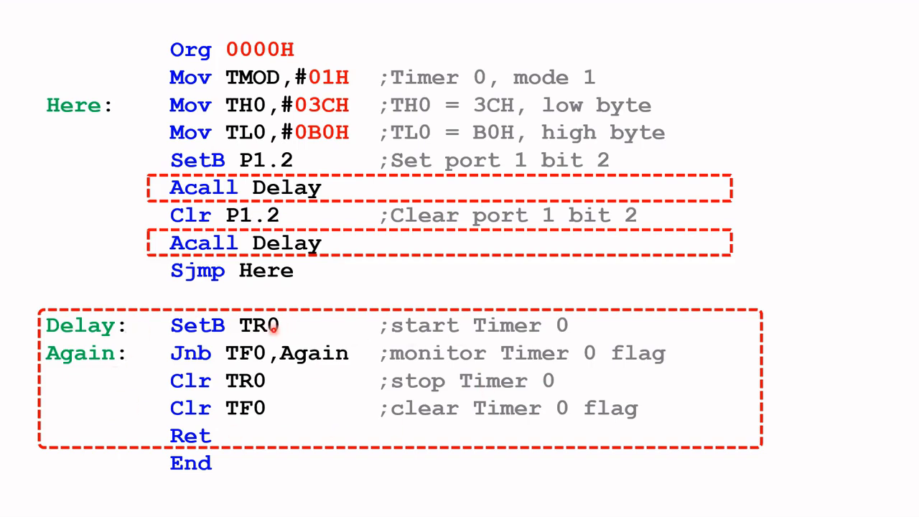
pyautogui.moveTo(190, 359)
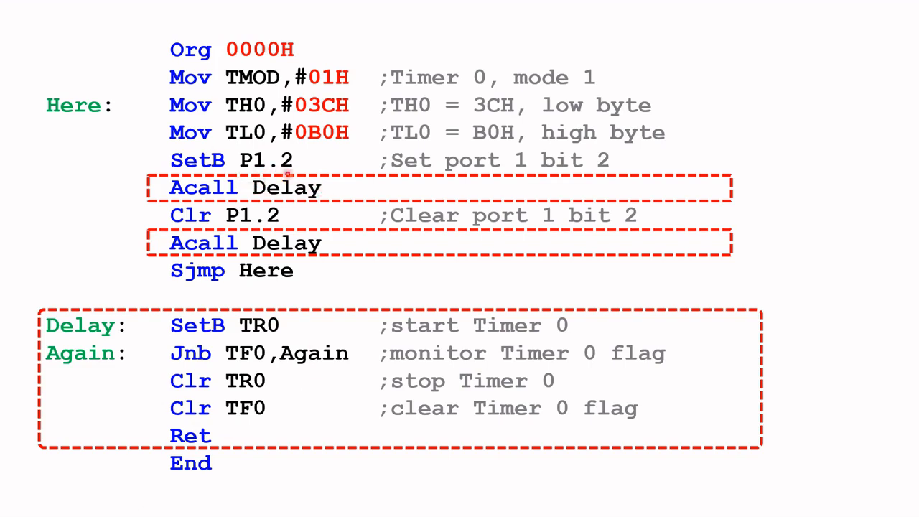
pyautogui.moveTo(192, 178)
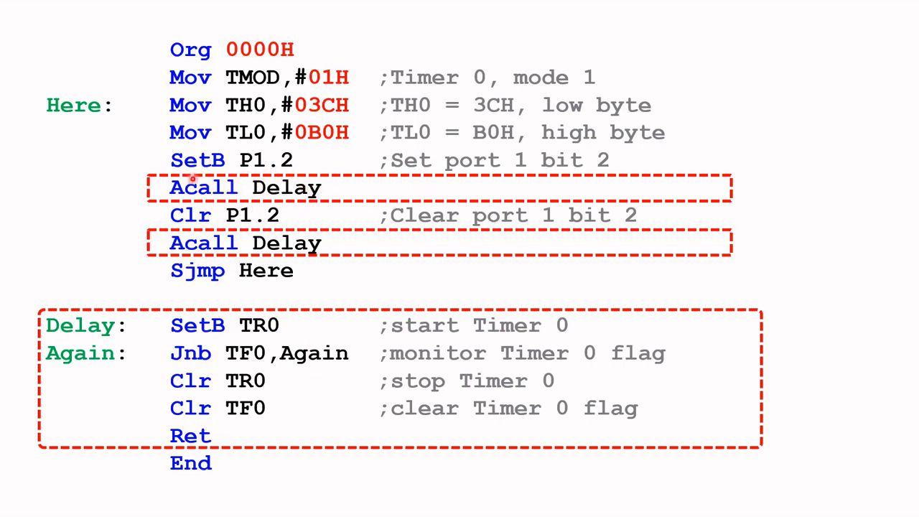
pyautogui.moveTo(271, 144)
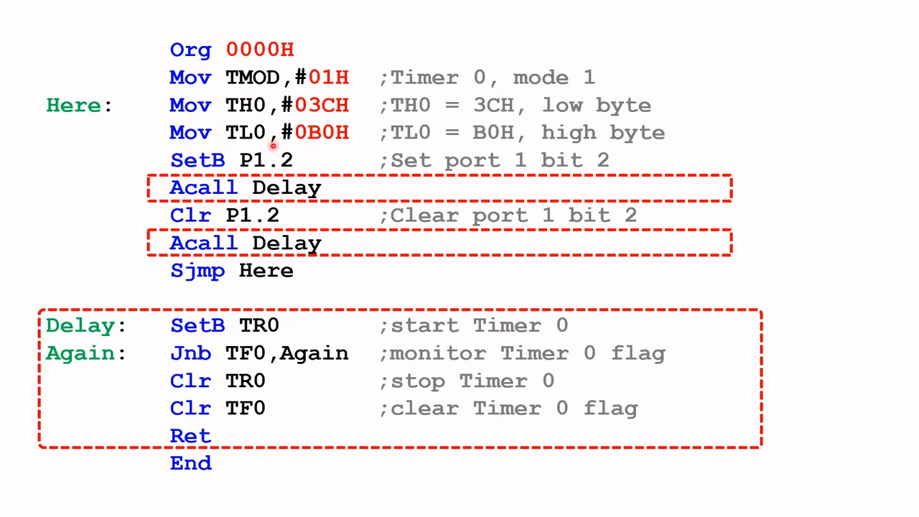
pyautogui.moveTo(237, 109)
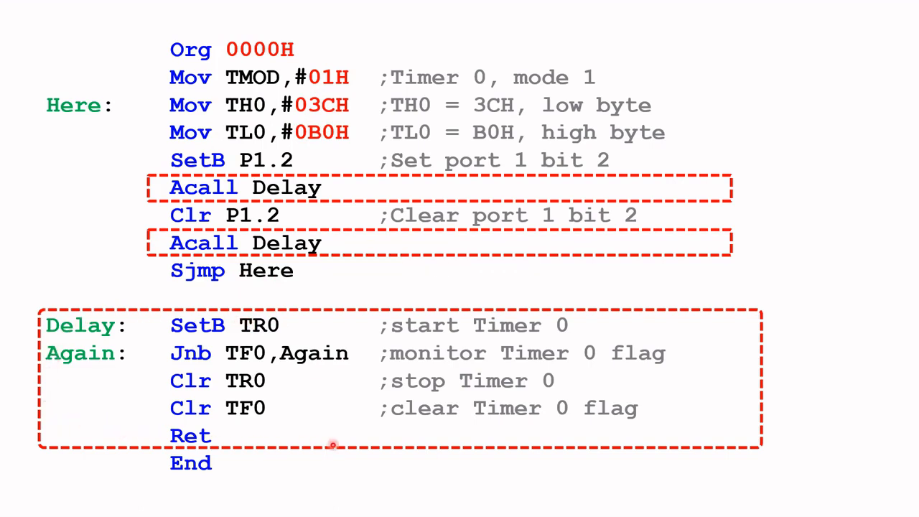
pyautogui.moveTo(346, 445)
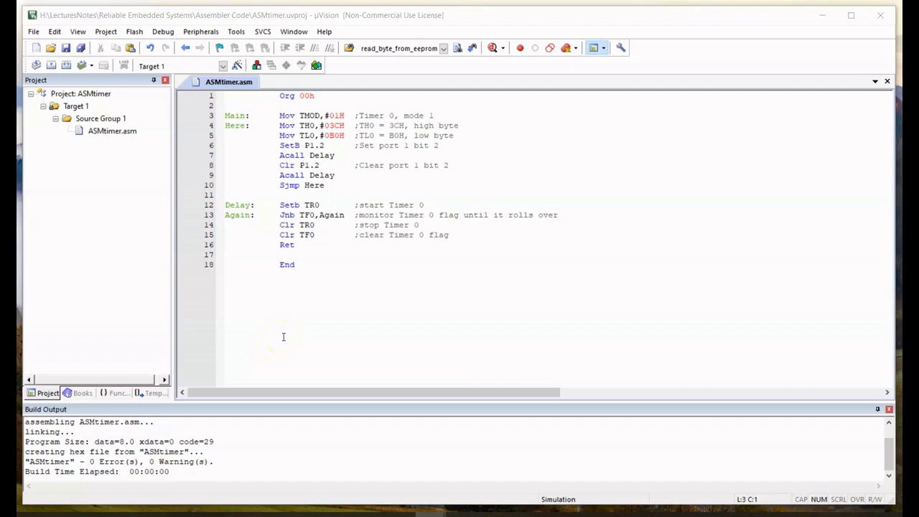
pyautogui.moveTo(259, 300)
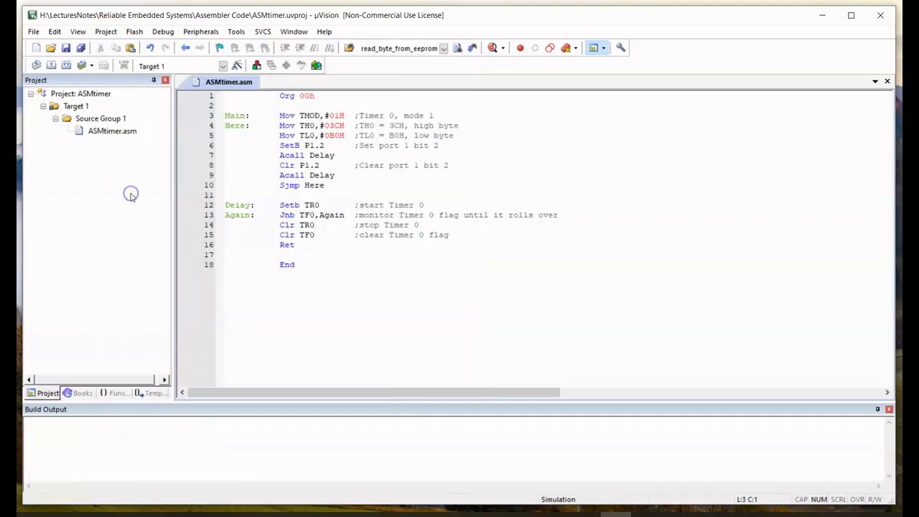
# Rebuild all target files of the ASMtimer project with 0 errors, 0 warnings
pyautogui.click(106, 31)
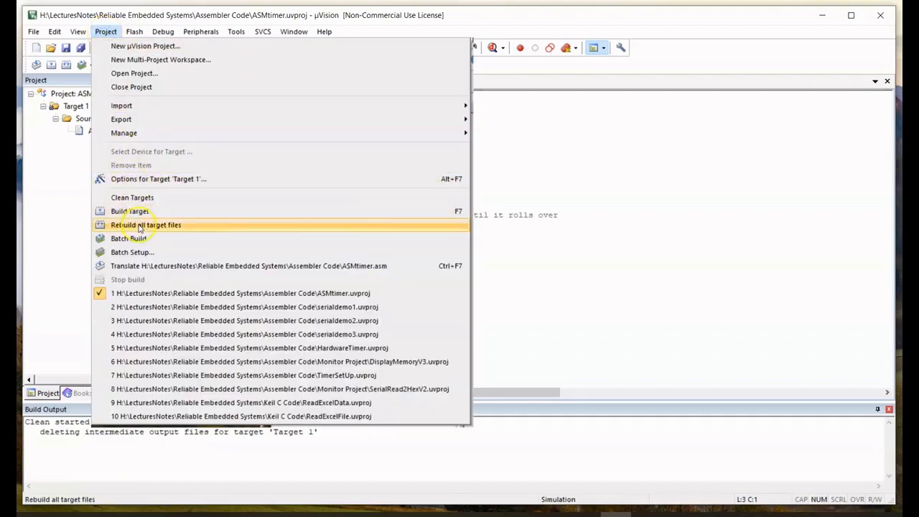
pyautogui.click(145, 224)
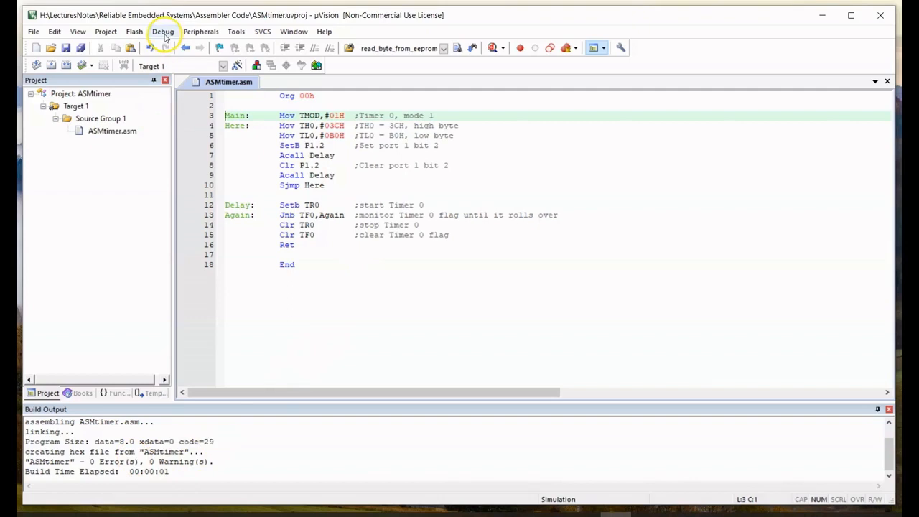
# Start a simulated debug session for ASMtimer, dismissing the evaluation mode notice
pyautogui.click(155, 32)
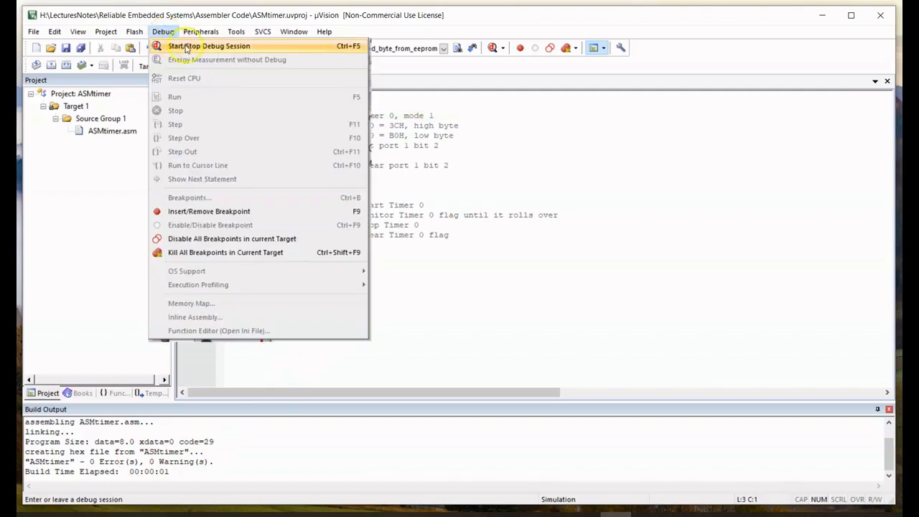
pyautogui.click(208, 46)
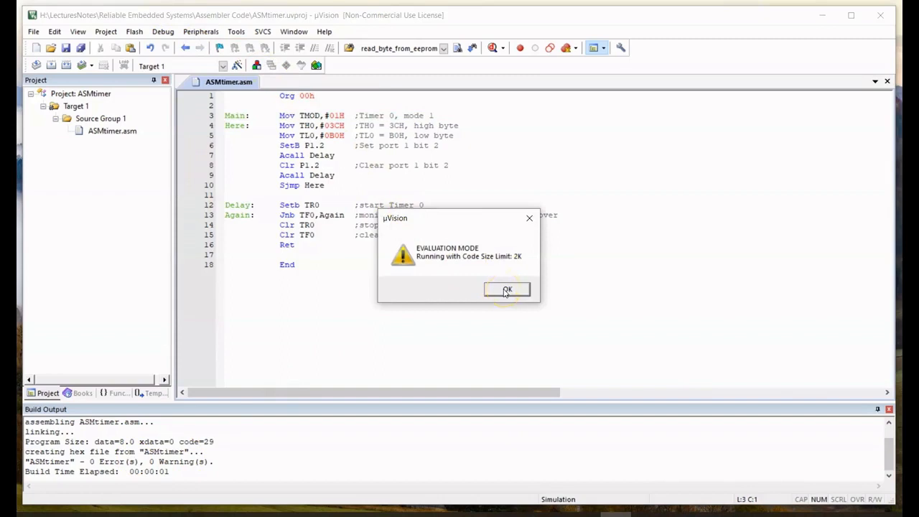
pyautogui.click(505, 290)
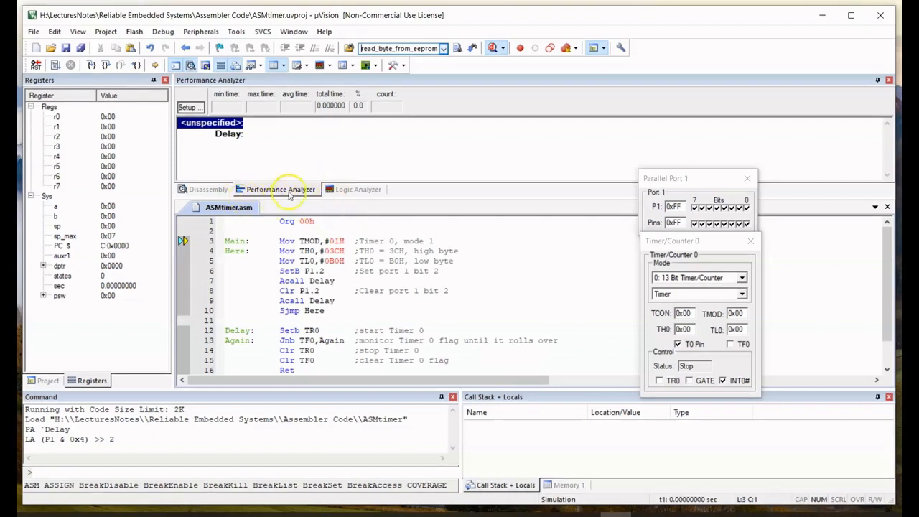
pyautogui.moveTo(309, 175)
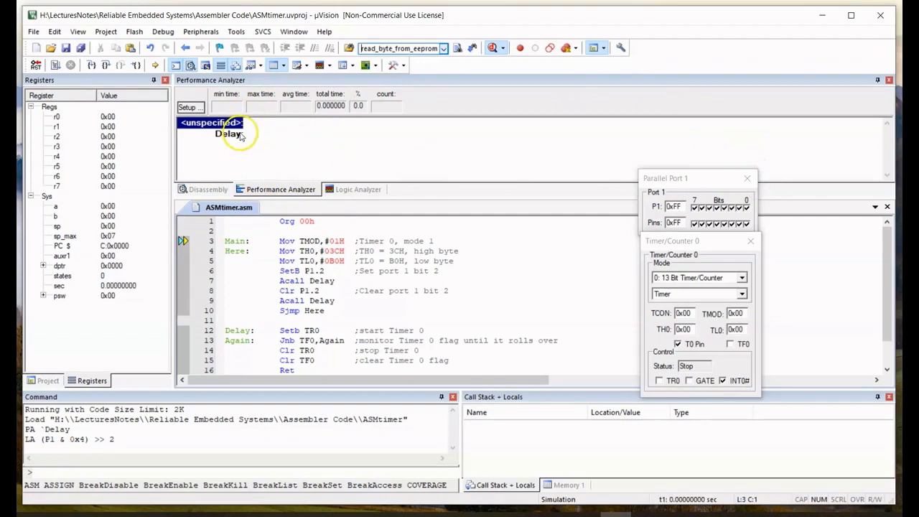
# Show the Logic Analyzer window, then return to the Performance Analyzer listing Delay
pyautogui.click(75, 33)
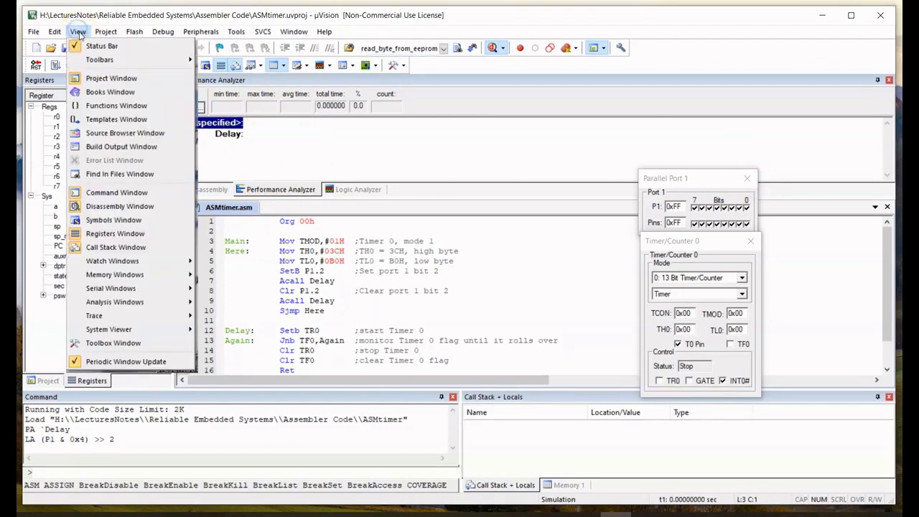
pyautogui.moveTo(114, 302)
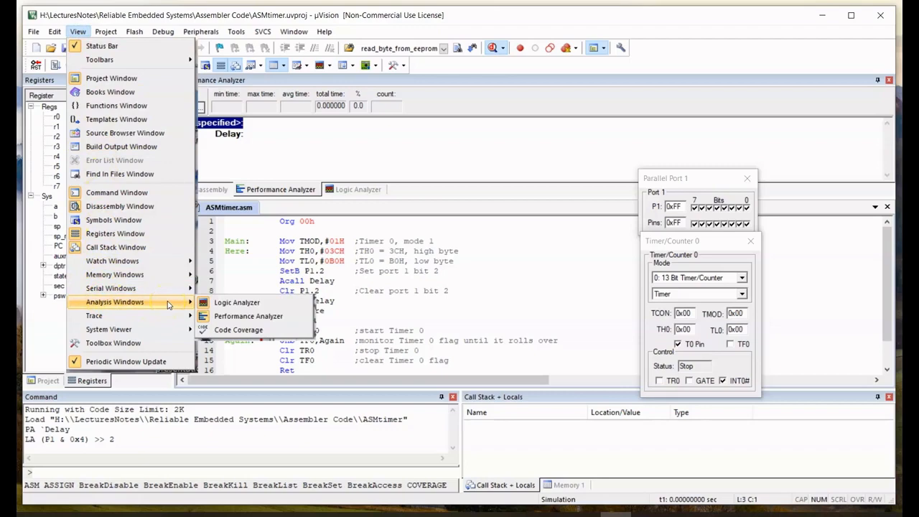
pyautogui.moveTo(247, 316)
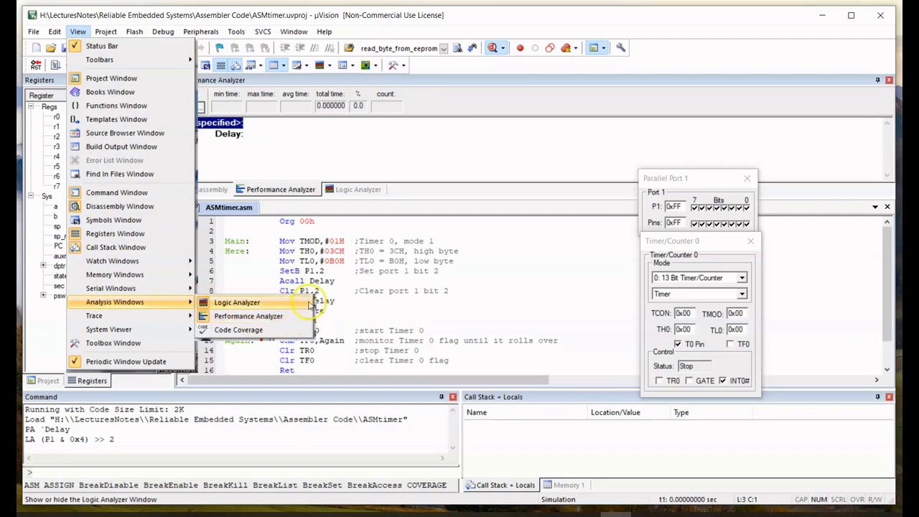
pyautogui.click(235, 301)
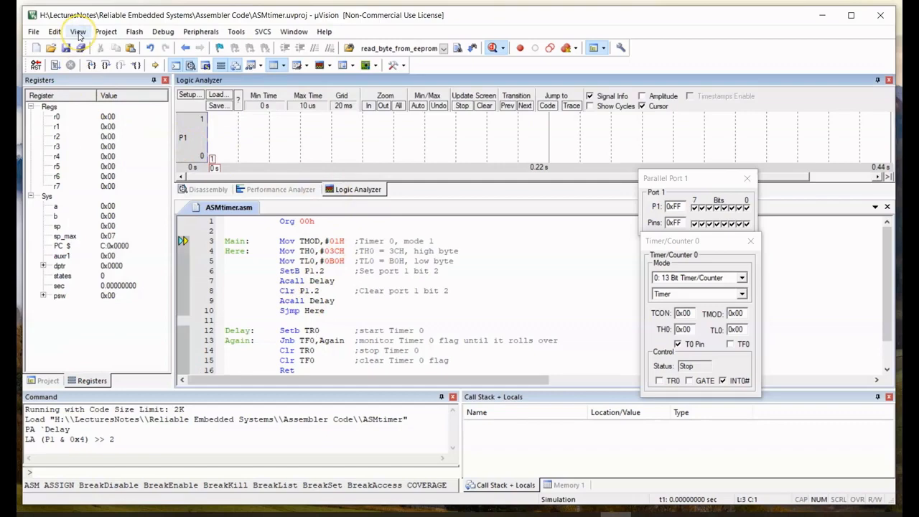
pyautogui.click(75, 32)
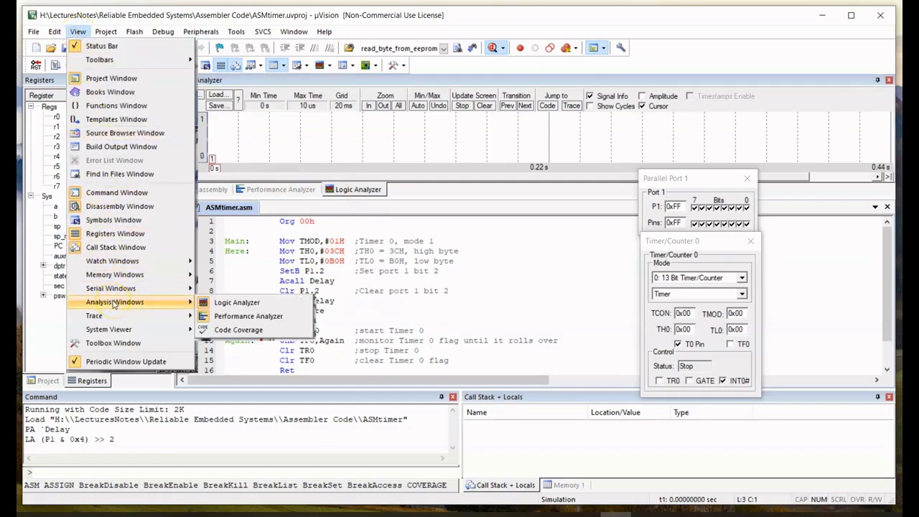
pyautogui.moveTo(237, 302)
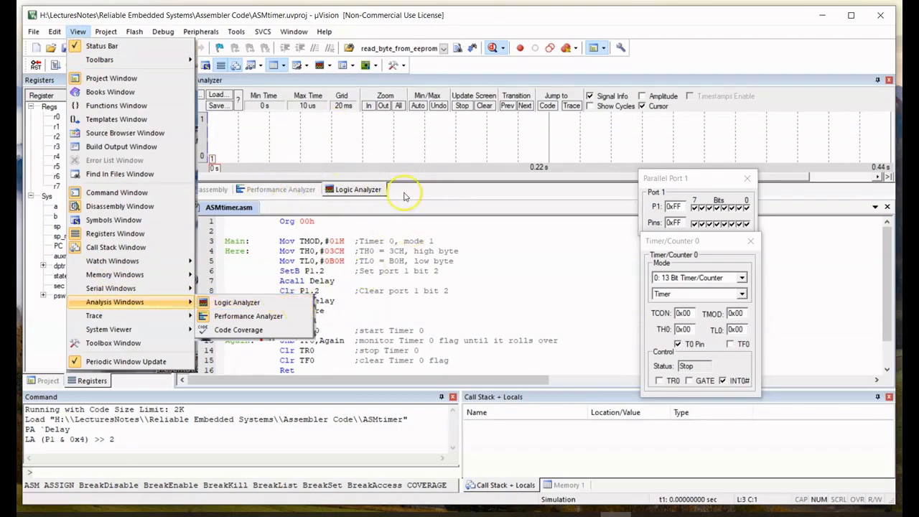
pyautogui.click(237, 301)
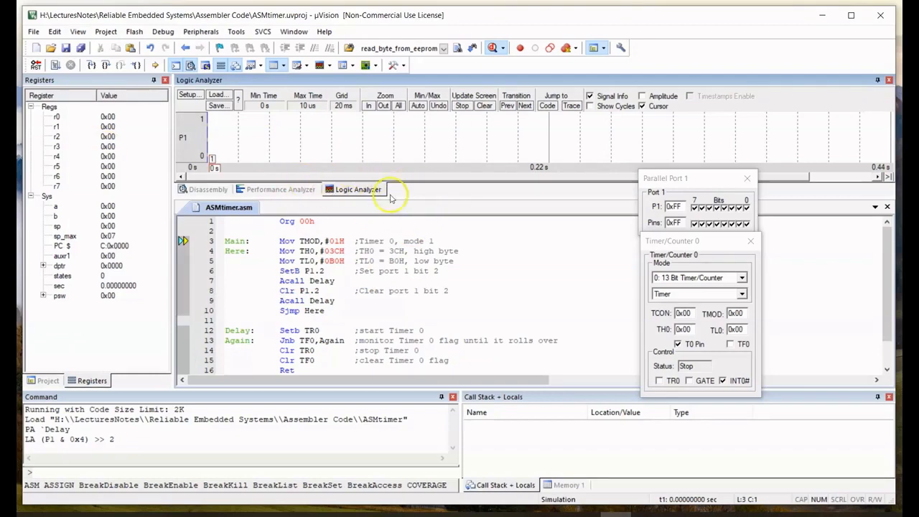
pyautogui.moveTo(293, 194)
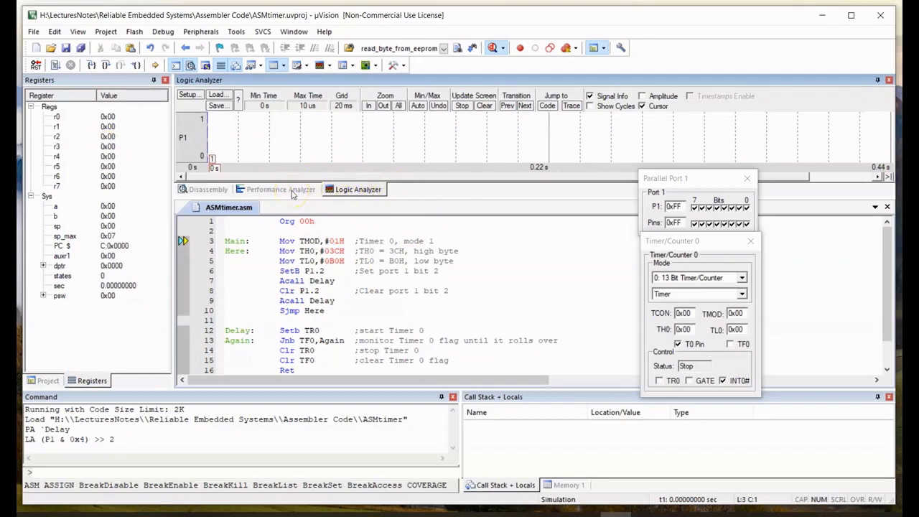
pyautogui.click(276, 190)
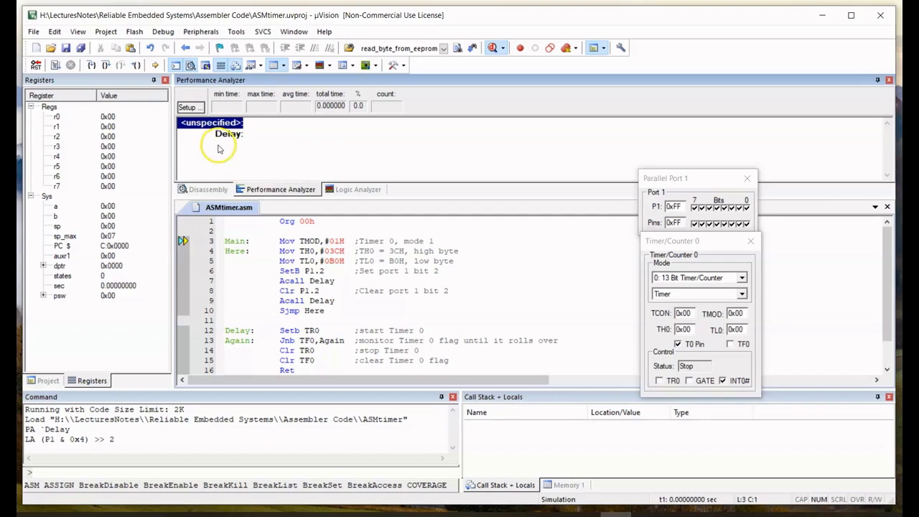
pyautogui.moveTo(285, 176)
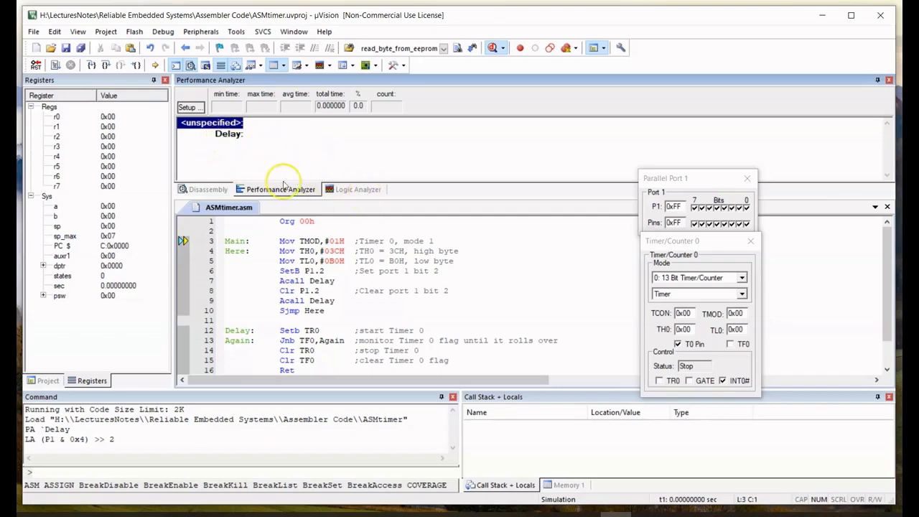
pyautogui.moveTo(281, 193)
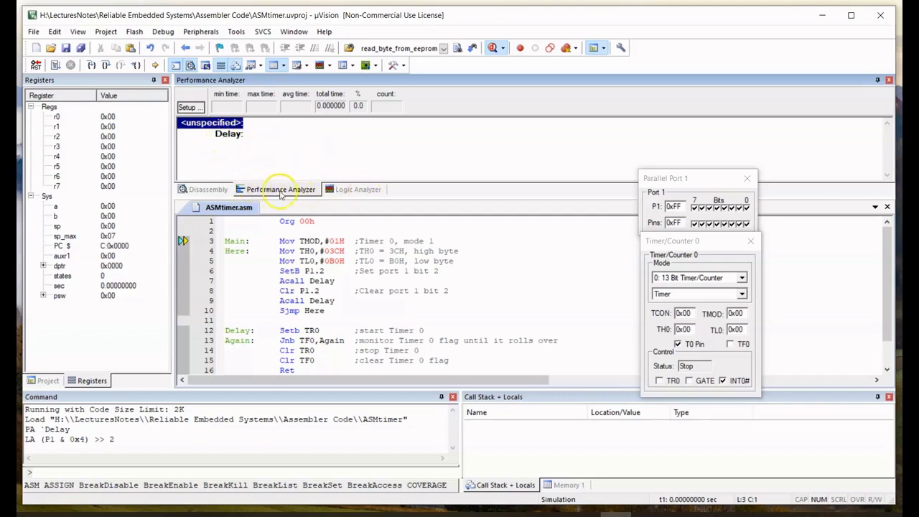
pyautogui.moveTo(250, 181)
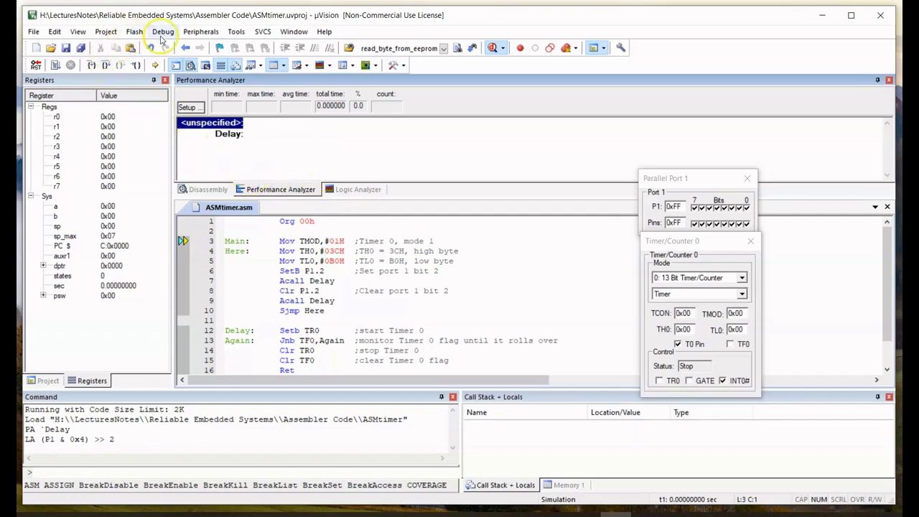
# Run the simulated program so Delay calls accumulate in the Performance Analyzer
pyautogui.click(153, 32)
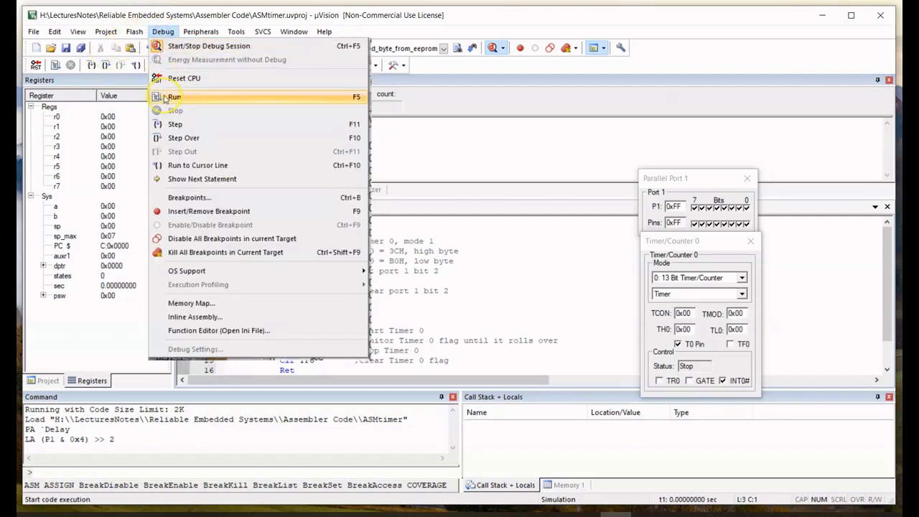
pyautogui.click(175, 96)
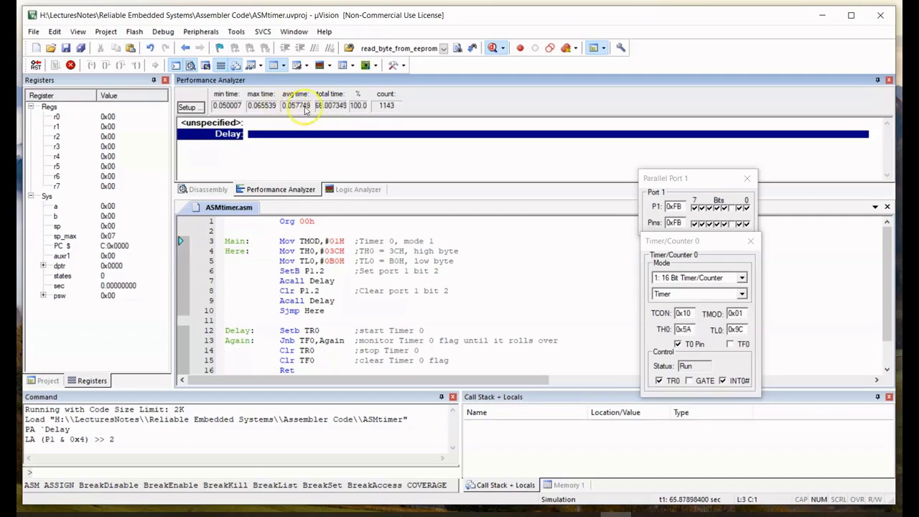
pyautogui.click(359, 190)
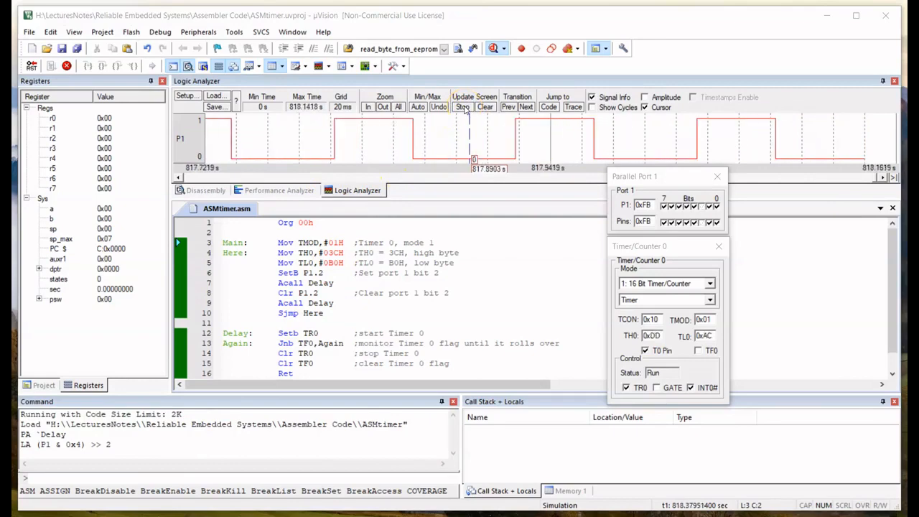
# Zoom the Logic Analyzer to show the P1.2 square wave with equal high and low periods
pyautogui.click(463, 106)
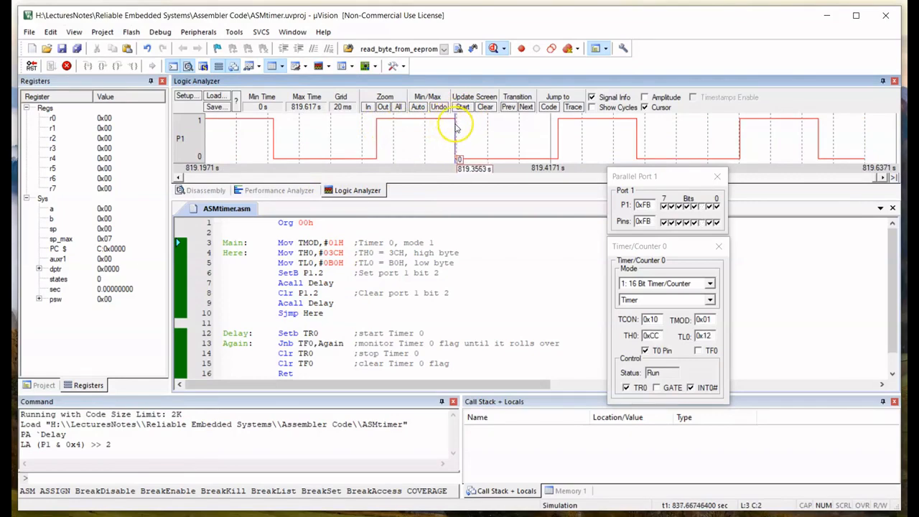
pyautogui.moveTo(380, 132)
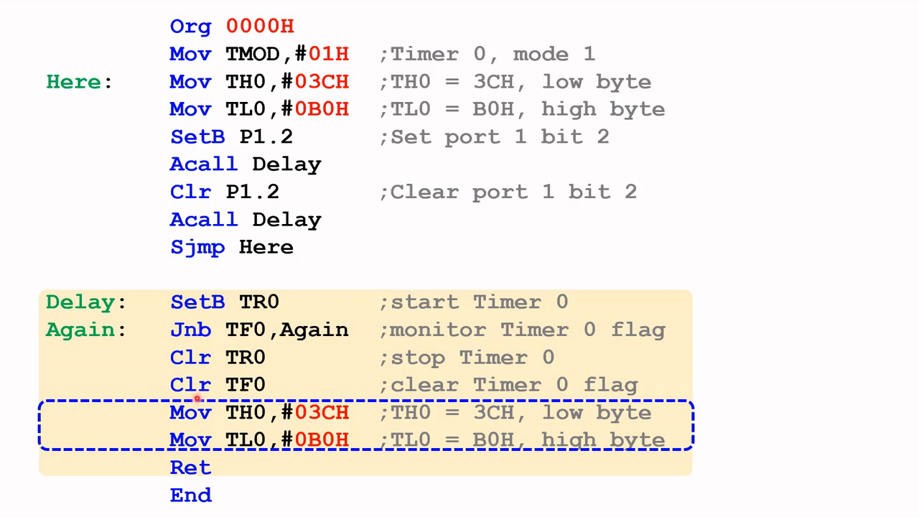
pyautogui.moveTo(395, 417)
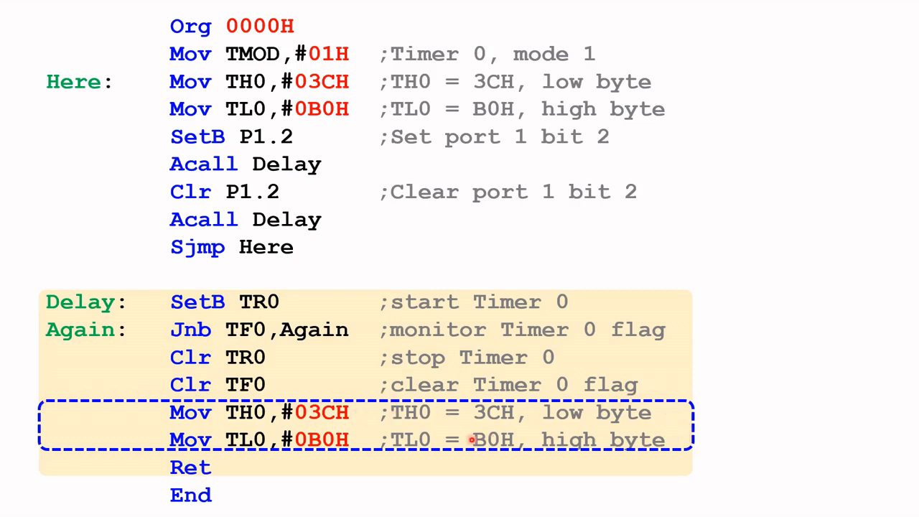
pyautogui.moveTo(167, 404)
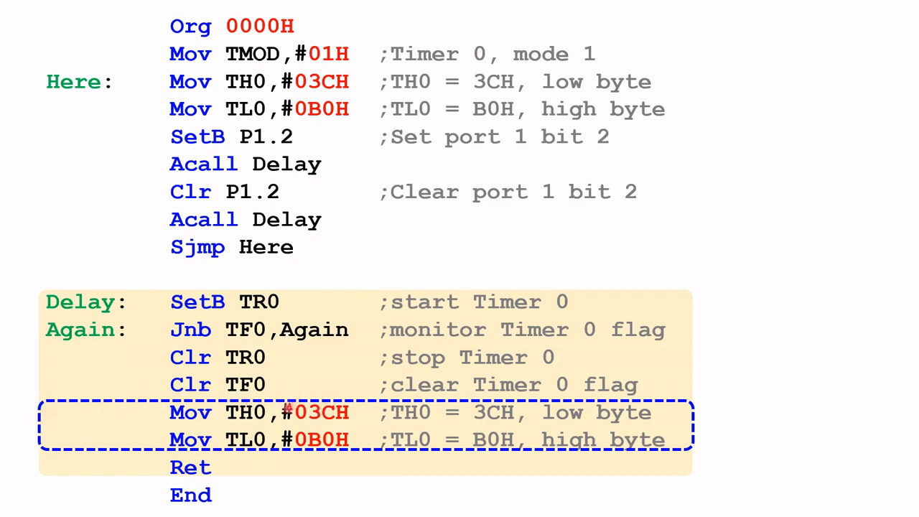
pyautogui.moveTo(324, 405)
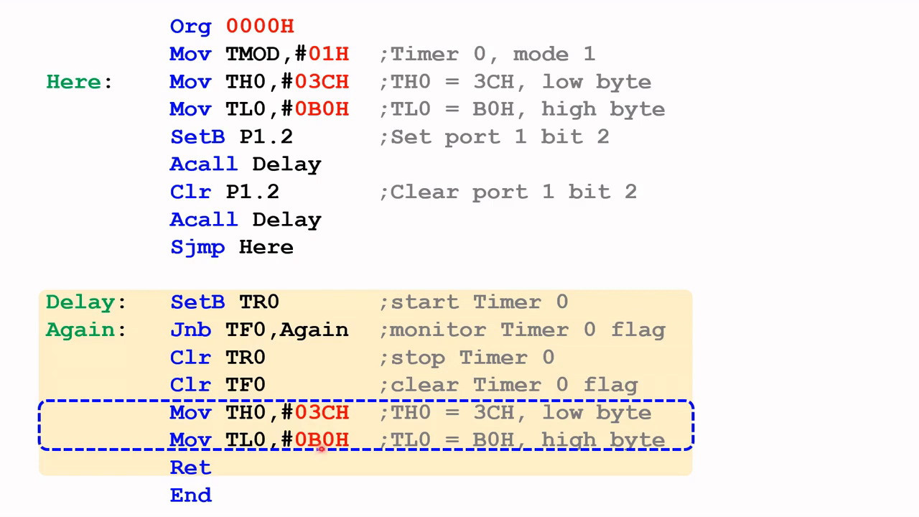
pyautogui.moveTo(216, 437)
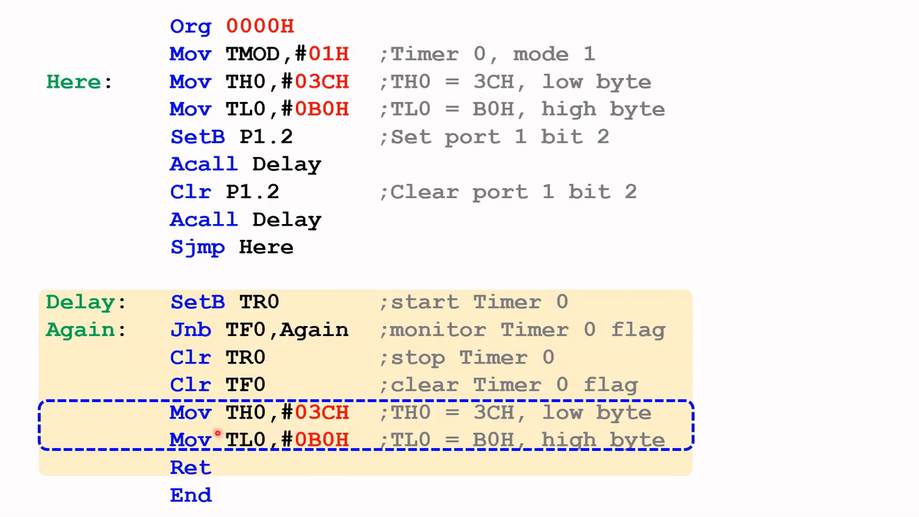
pyautogui.moveTo(133, 442)
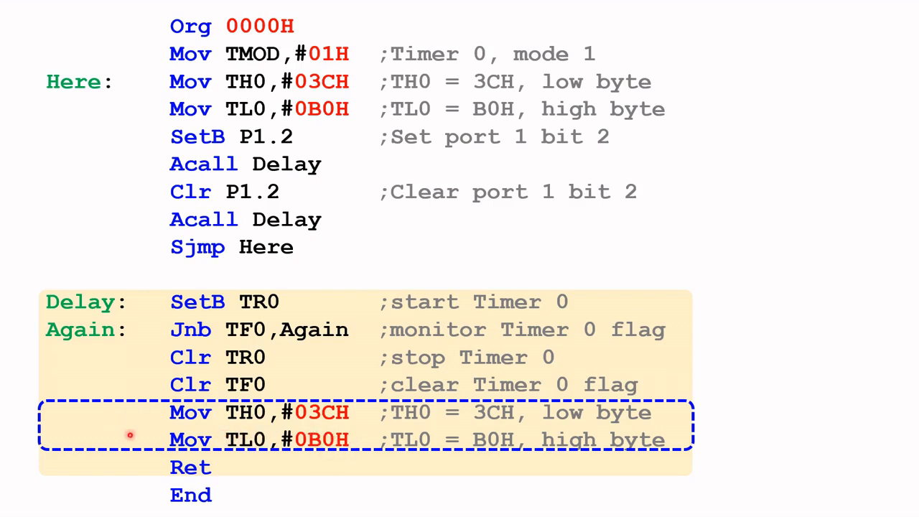
pyautogui.moveTo(123, 399)
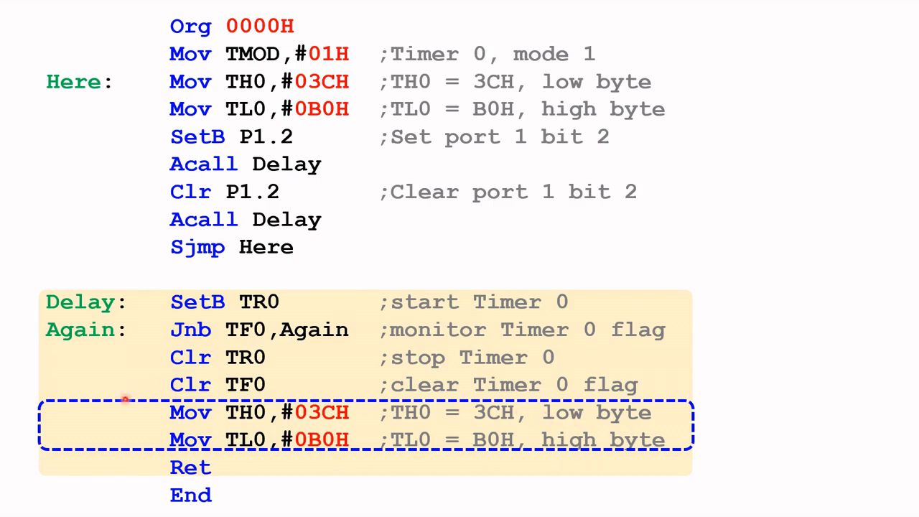
pyautogui.moveTo(299, 414)
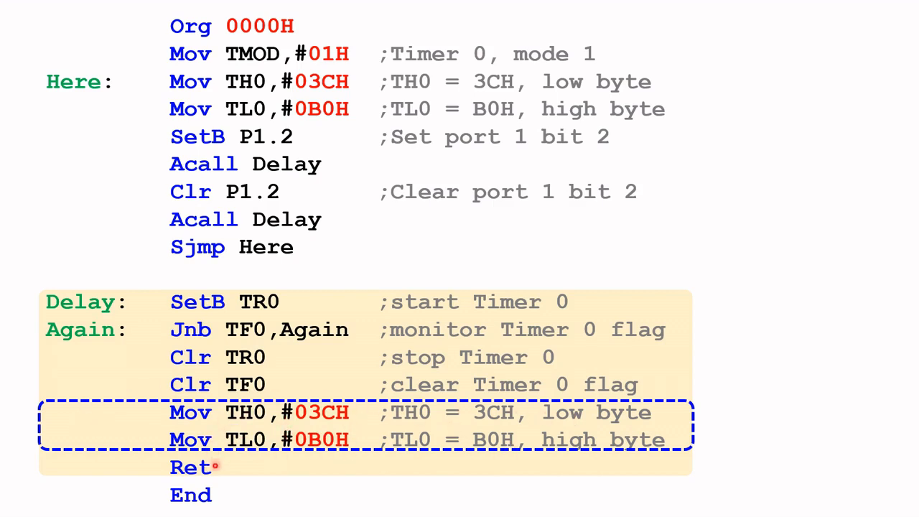
pyautogui.moveTo(161, 220)
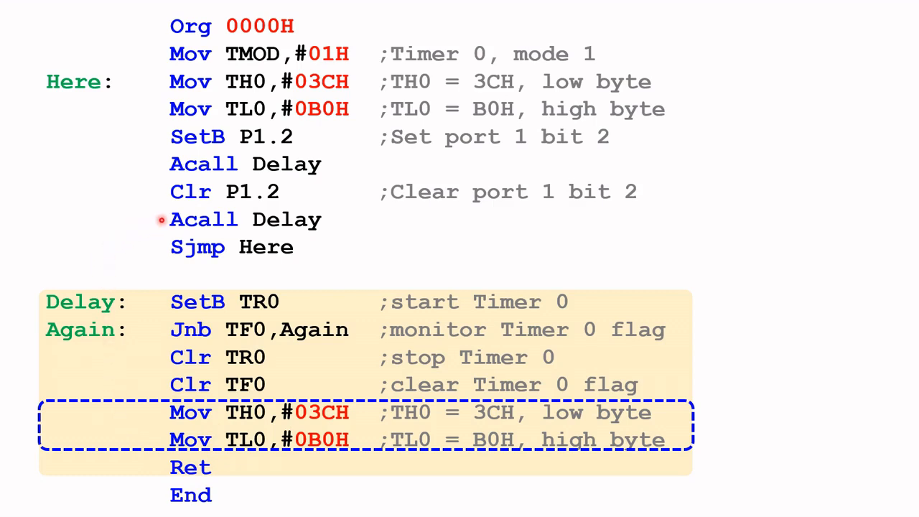
pyautogui.moveTo(164, 200)
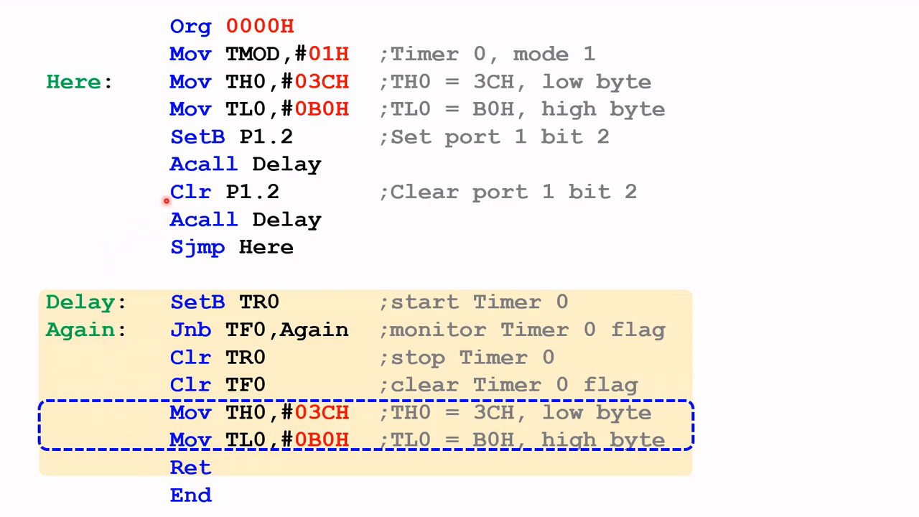
pyautogui.moveTo(192, 210)
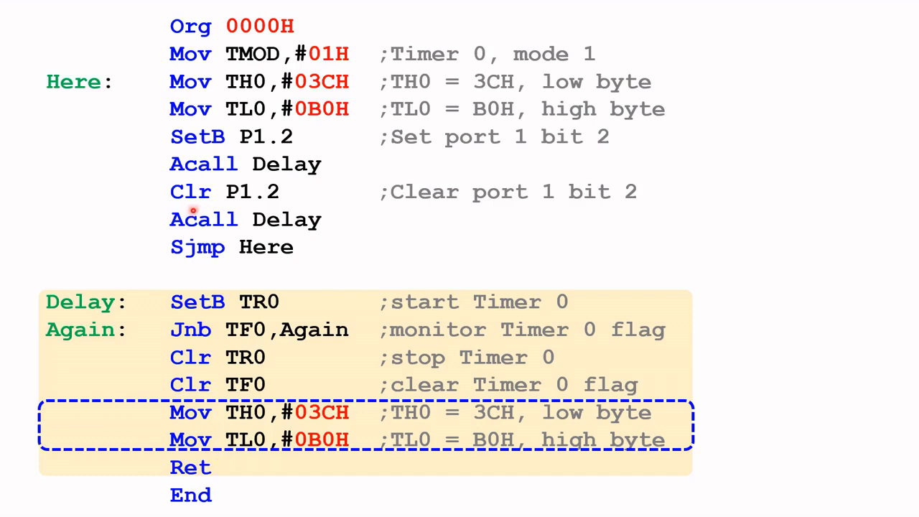
pyautogui.moveTo(273, 232)
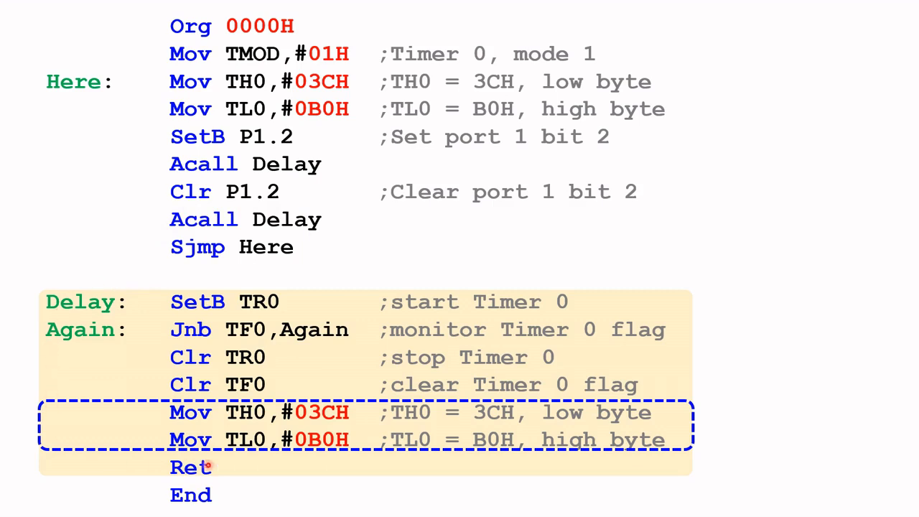
pyautogui.moveTo(204, 296)
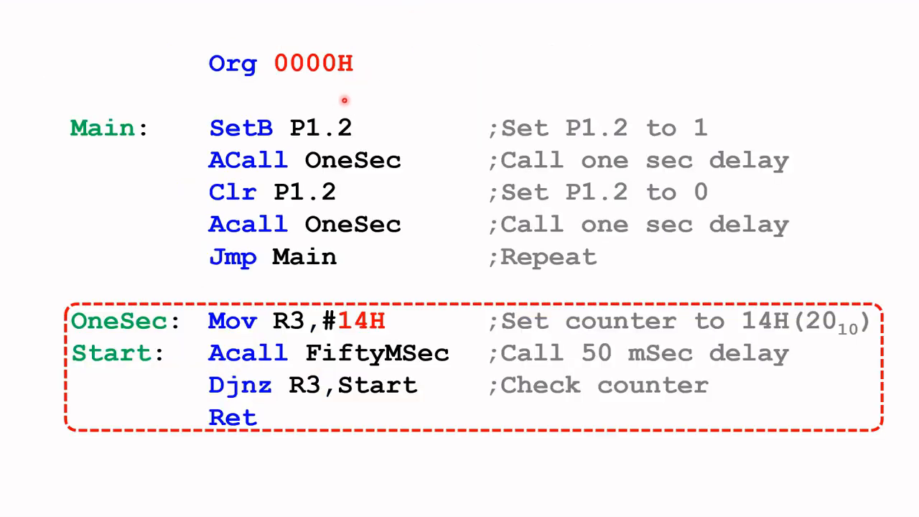
pyautogui.moveTo(201, 82)
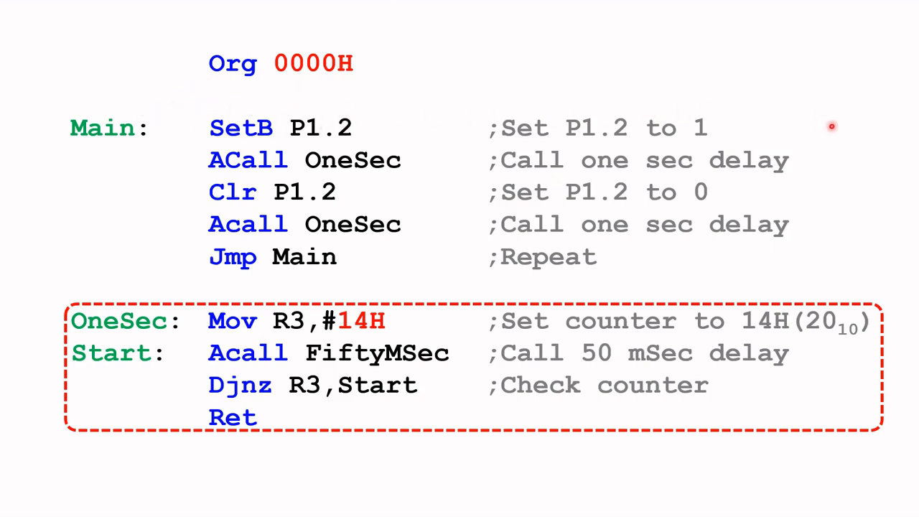
pyautogui.moveTo(37, 242)
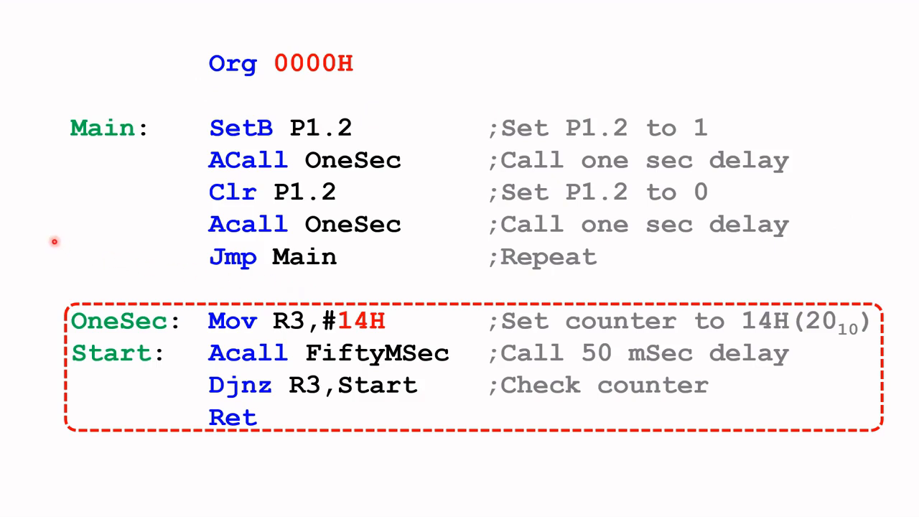
pyautogui.moveTo(217, 133)
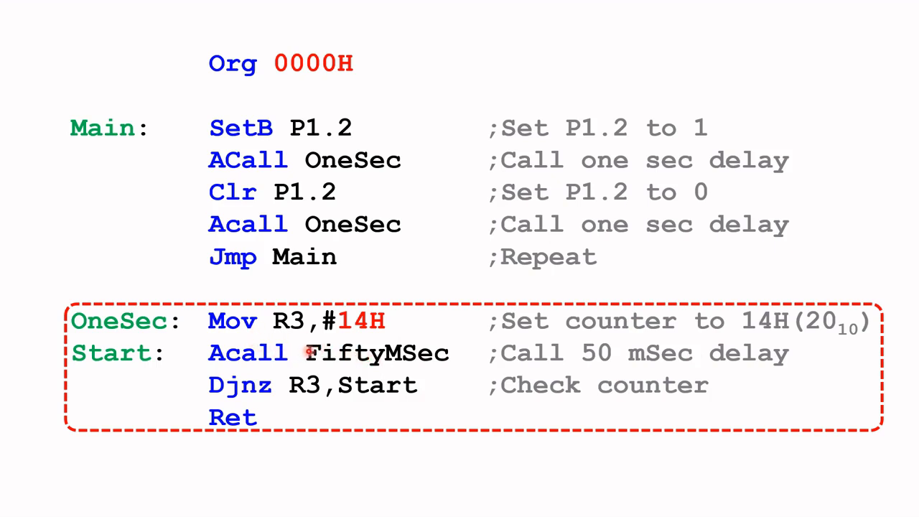
pyautogui.moveTo(391, 366)
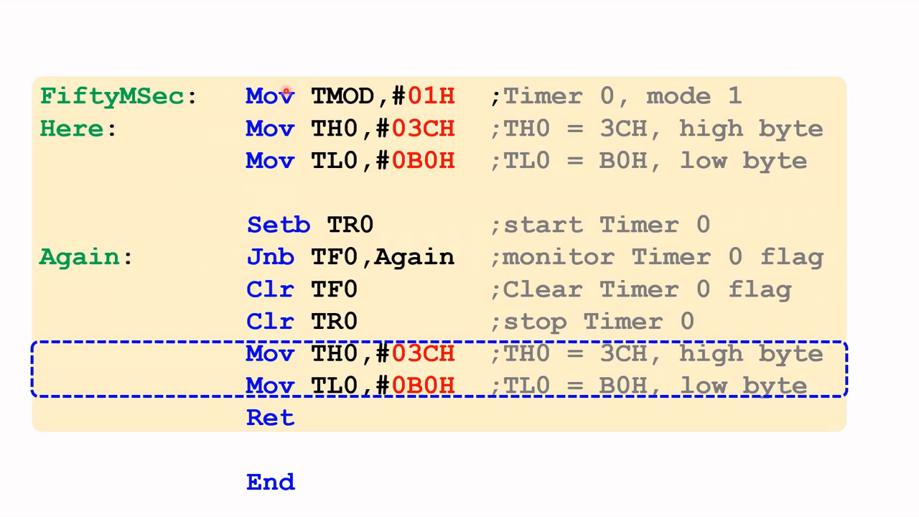
pyautogui.moveTo(628, 414)
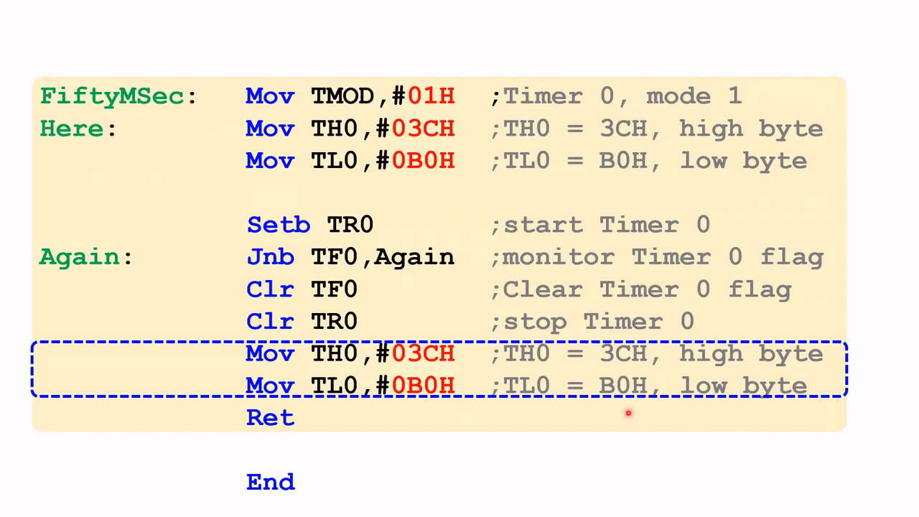
pyautogui.moveTo(42, 64)
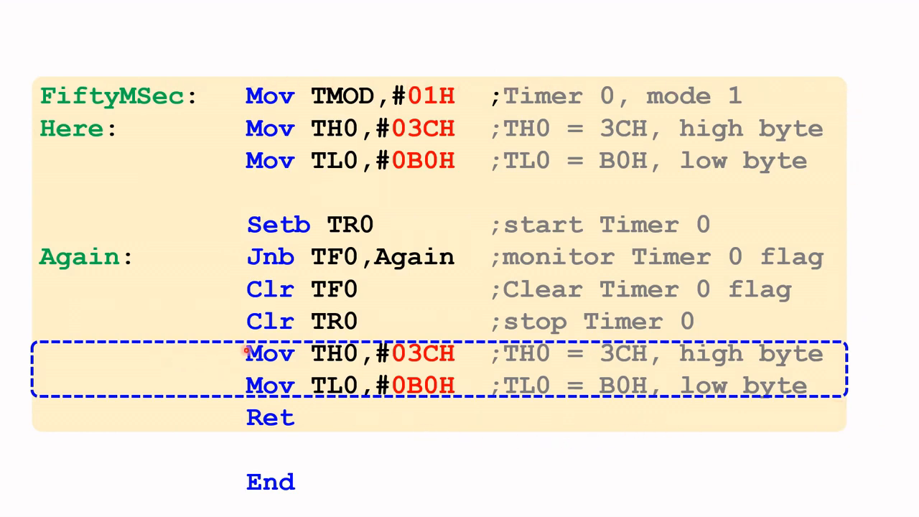
pyautogui.moveTo(304, 353)
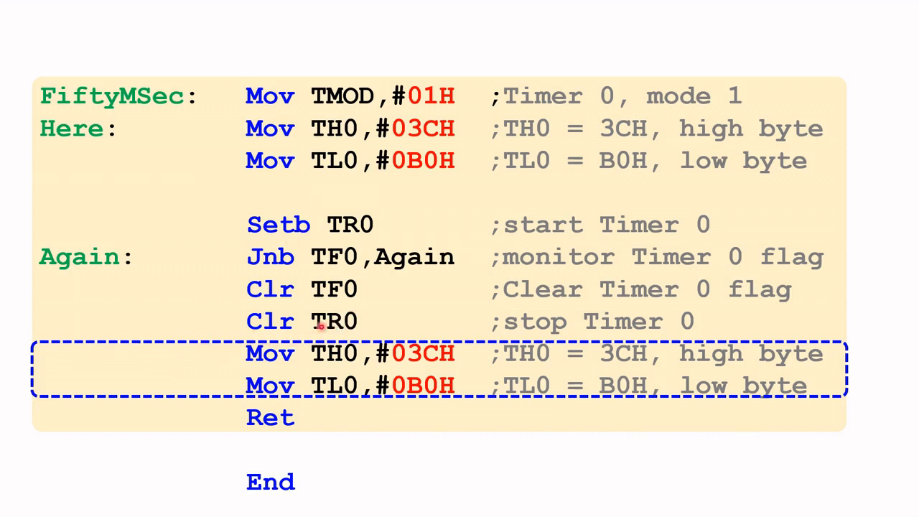
pyautogui.moveTo(139, 303)
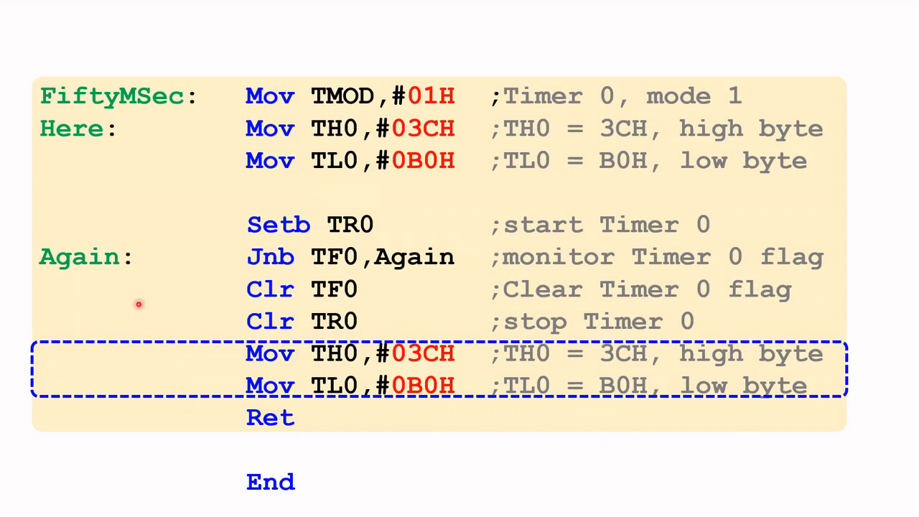
pyautogui.moveTo(307, 104)
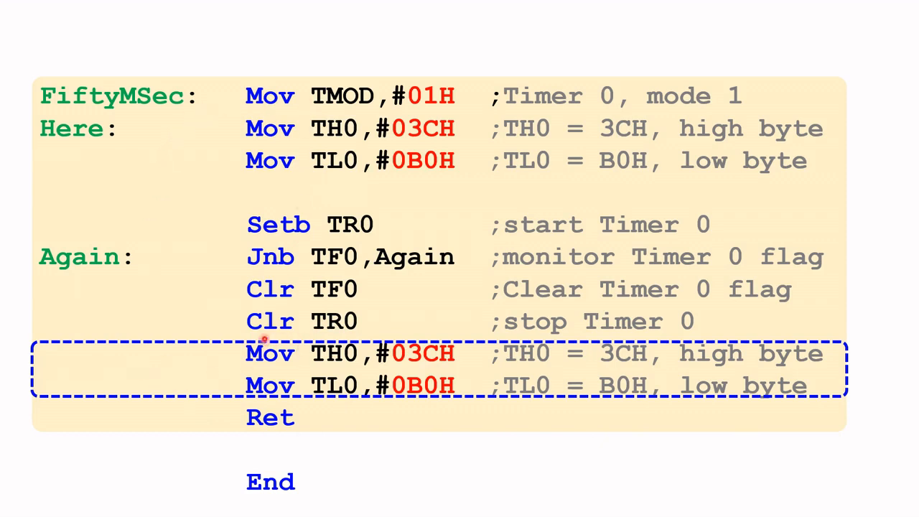
pyautogui.moveTo(350, 181)
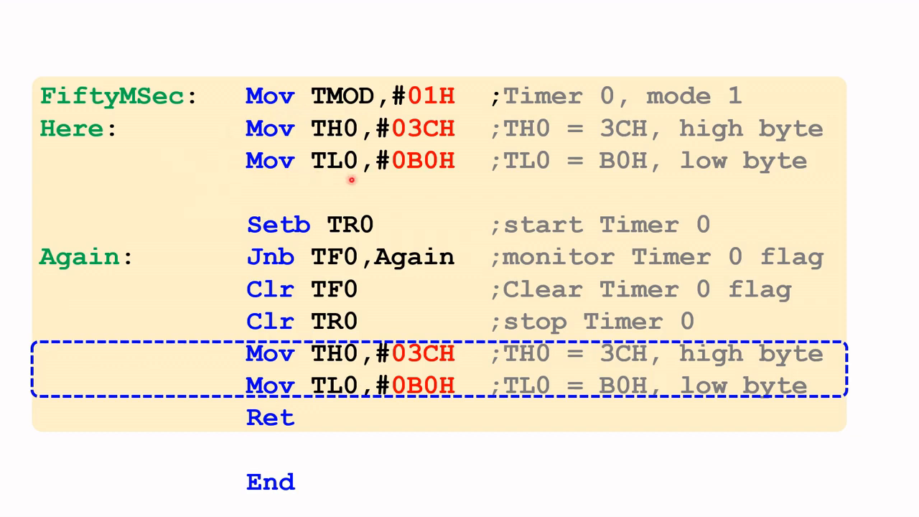
pyautogui.moveTo(385, 189)
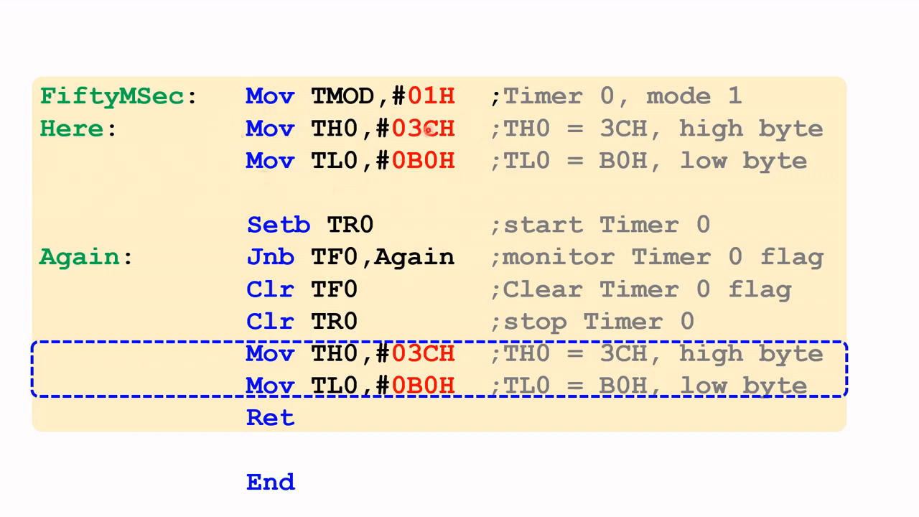
pyautogui.moveTo(413, 147)
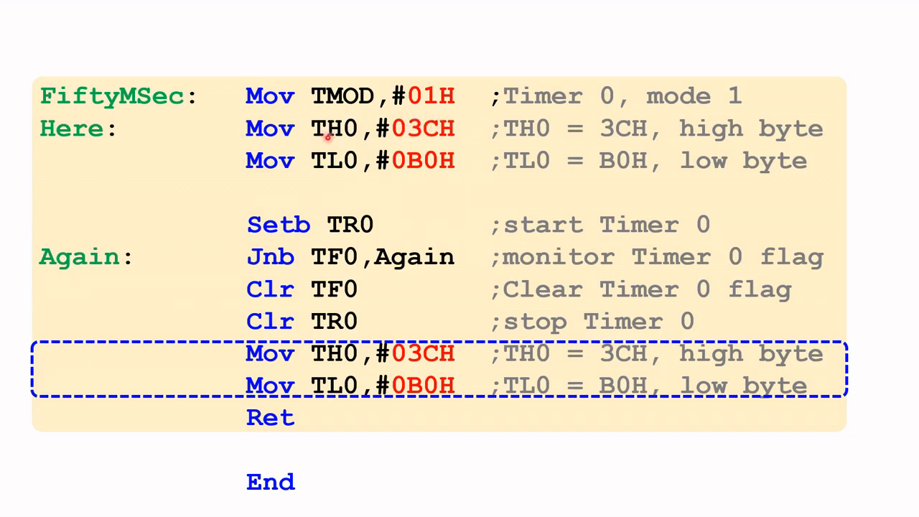
pyautogui.moveTo(454, 165)
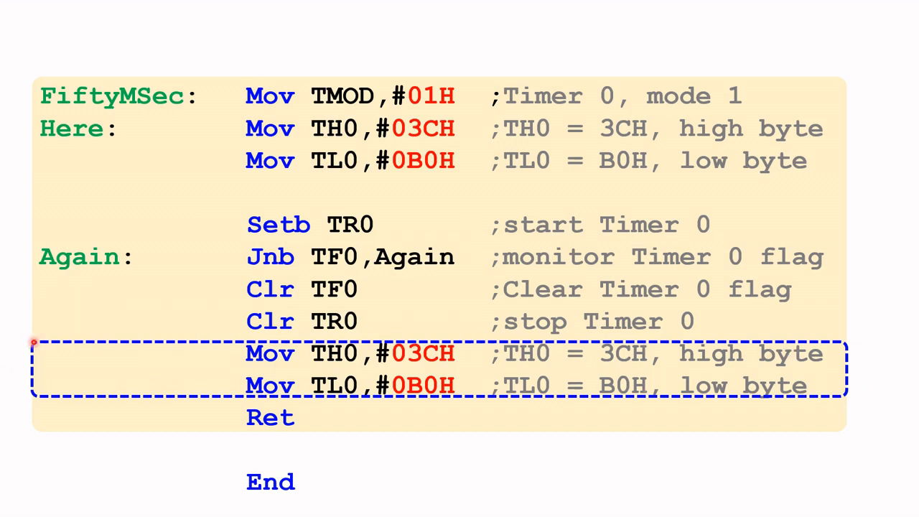
pyautogui.moveTo(64, 216)
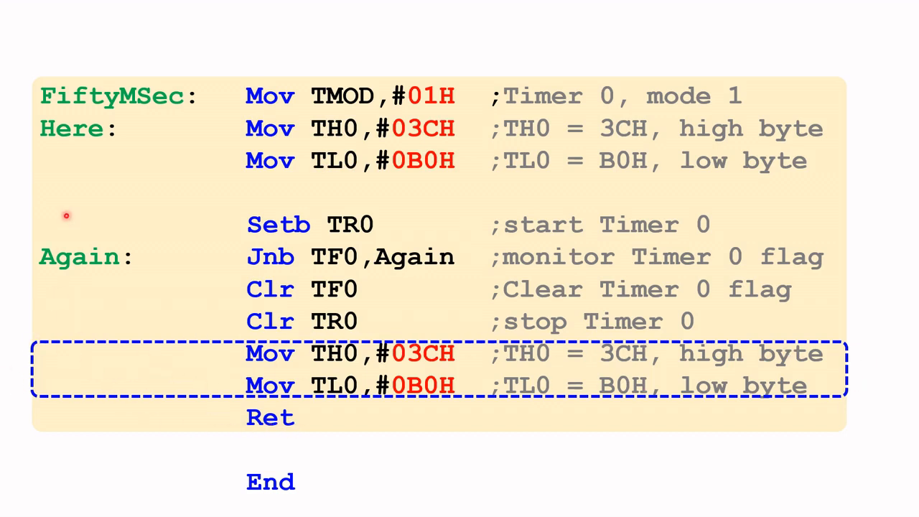
pyautogui.moveTo(284, 61)
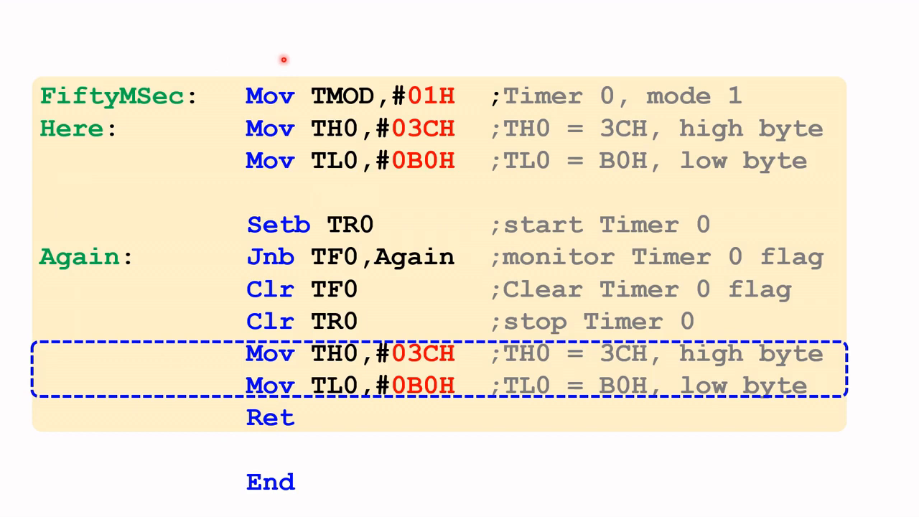
pyautogui.moveTo(251, 342)
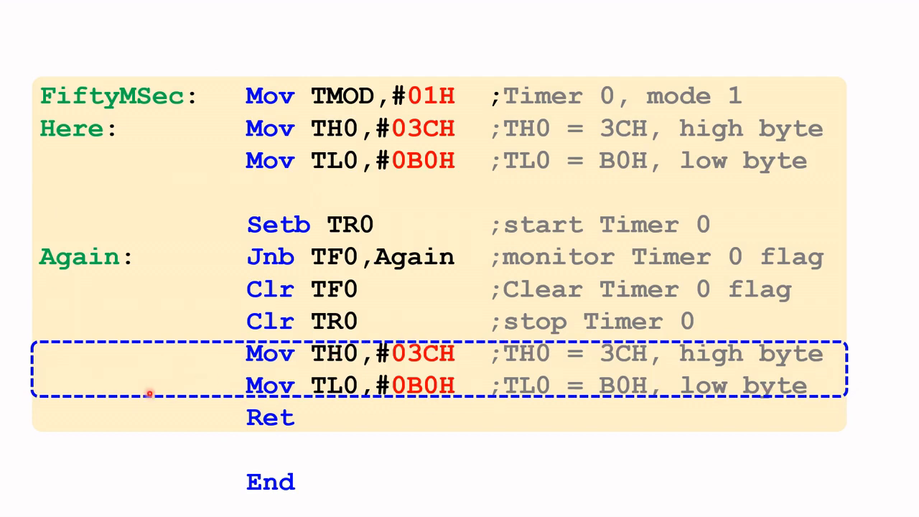
pyautogui.moveTo(361, 360)
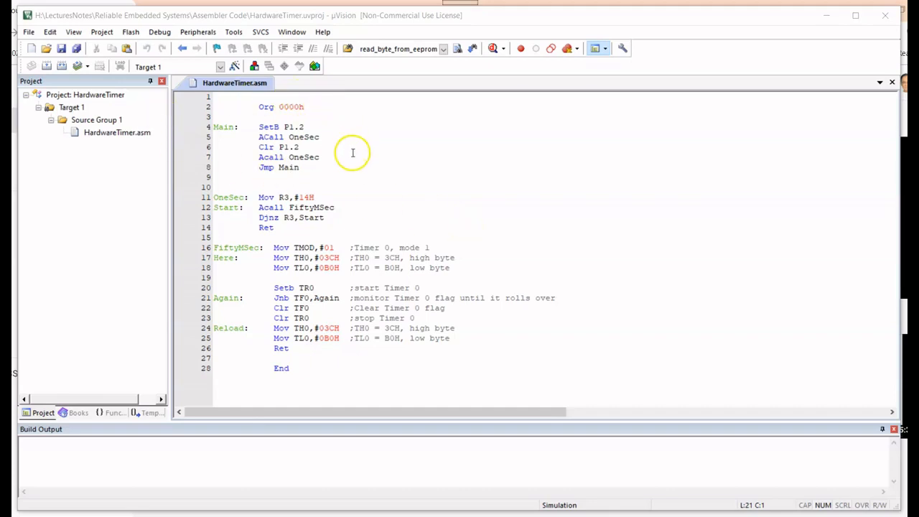
pyautogui.moveTo(384, 192)
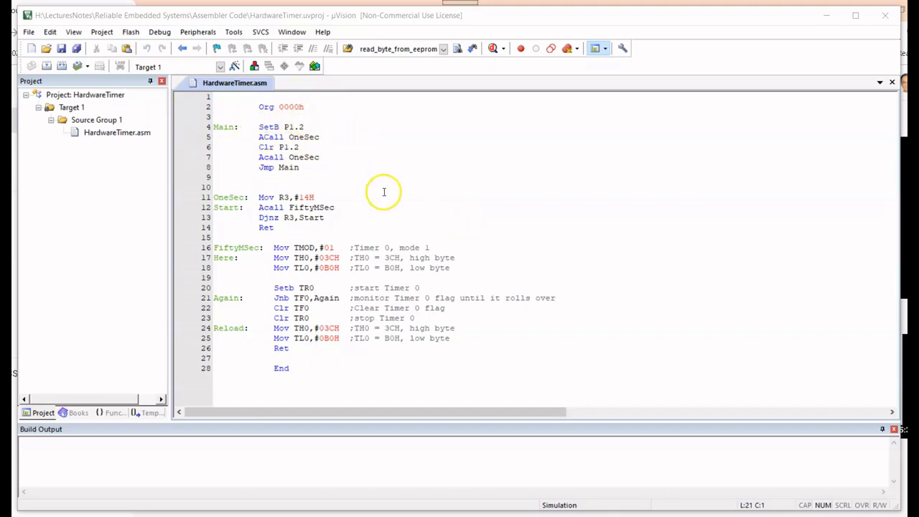
pyautogui.moveTo(339, 169)
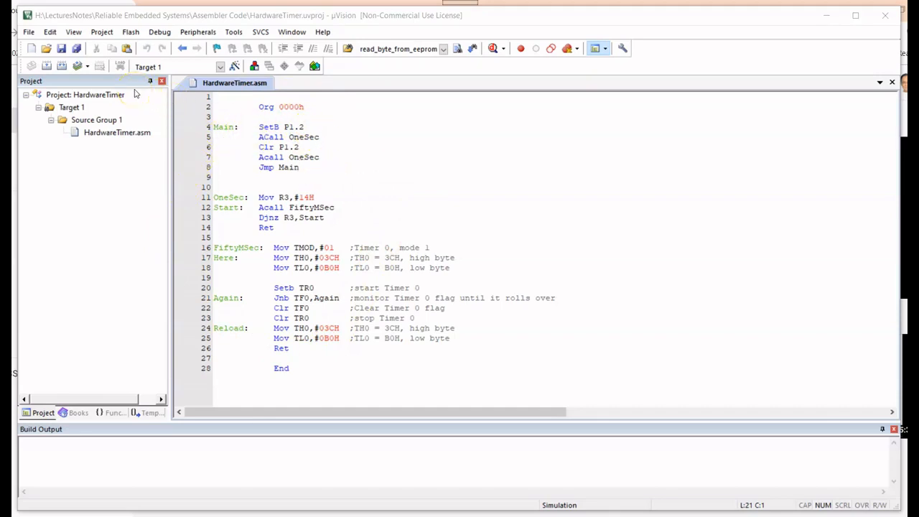
pyautogui.moveTo(158, 31)
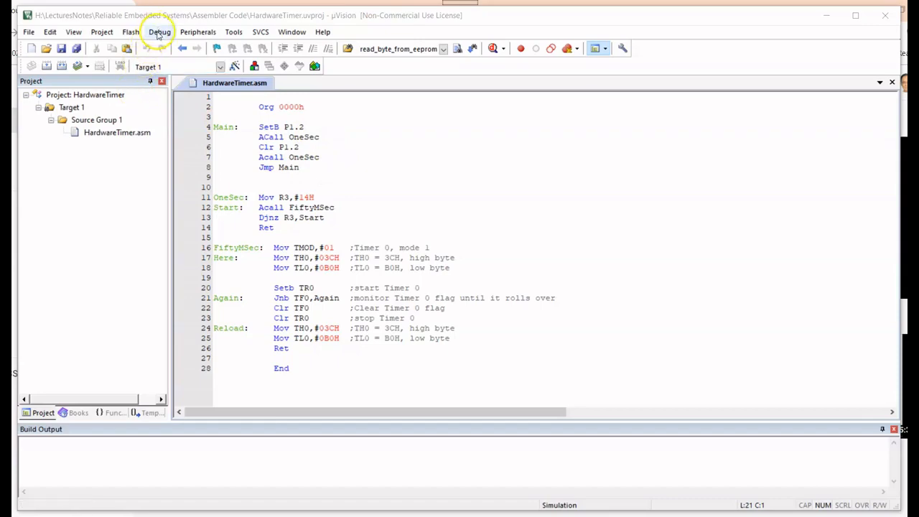
# Build the HardwareTimer project target with 0 errors and 0 warnings
pyautogui.click(129, 32)
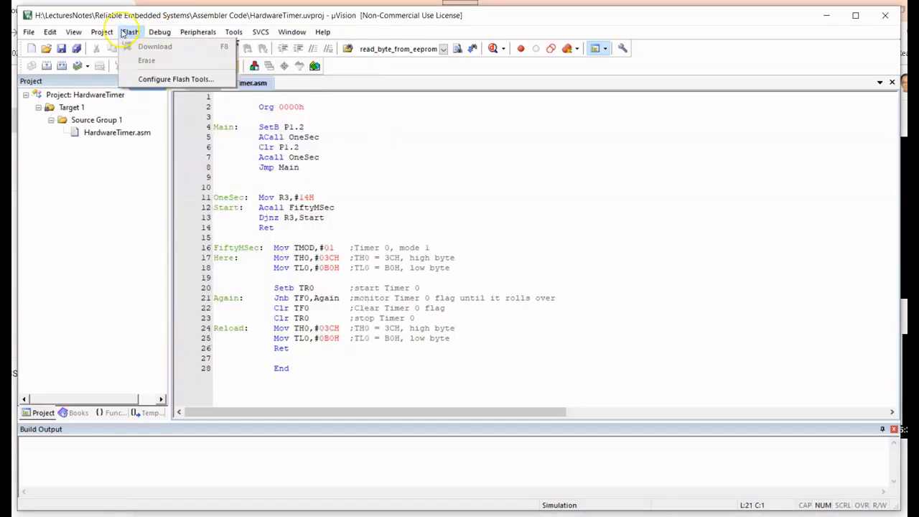
pyautogui.click(102, 31)
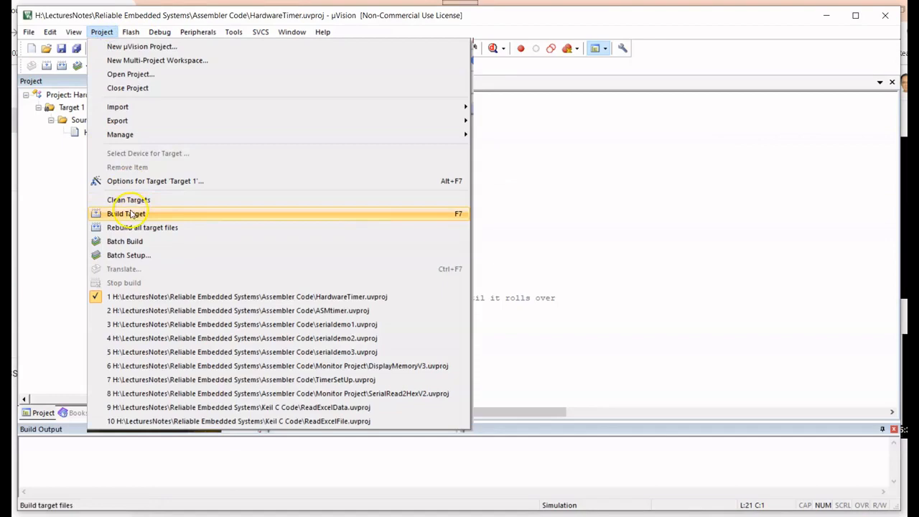
pyautogui.click(128, 200)
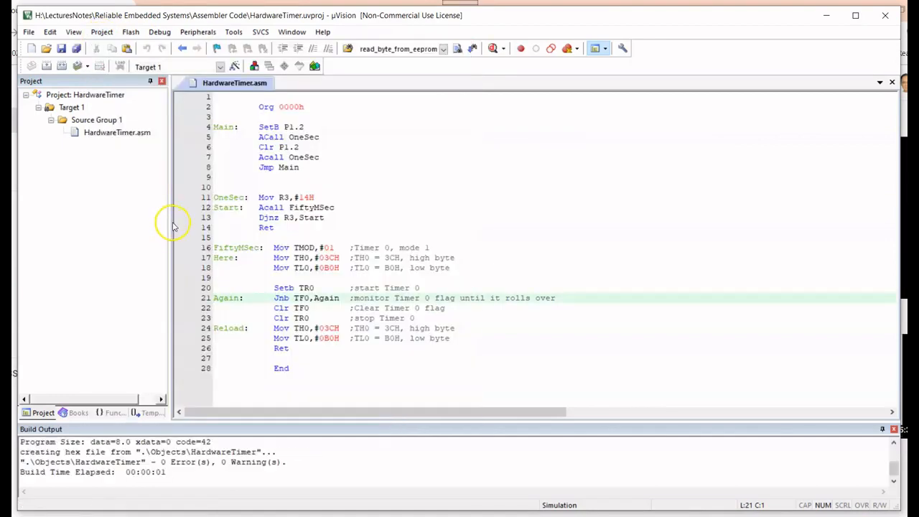
pyautogui.moveTo(207, 462)
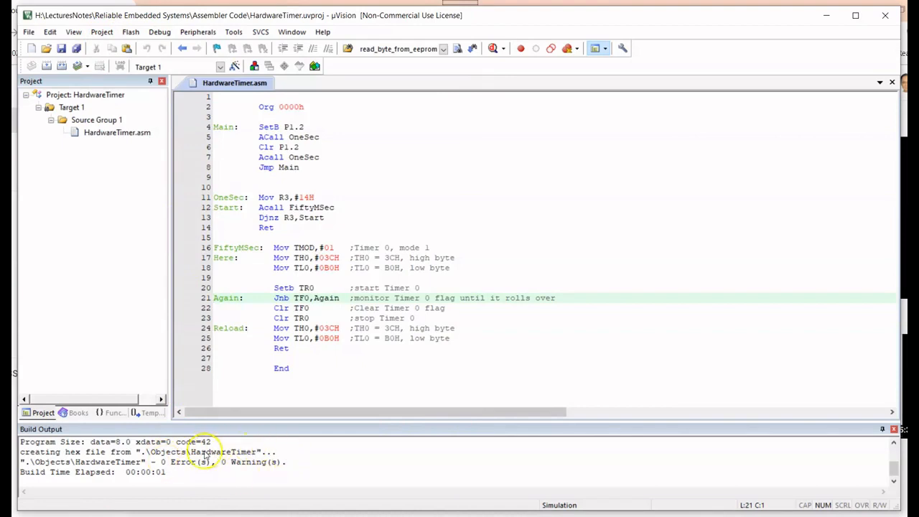
# Start a simulation debug session for HardwareTimer
pyautogui.click(150, 31)
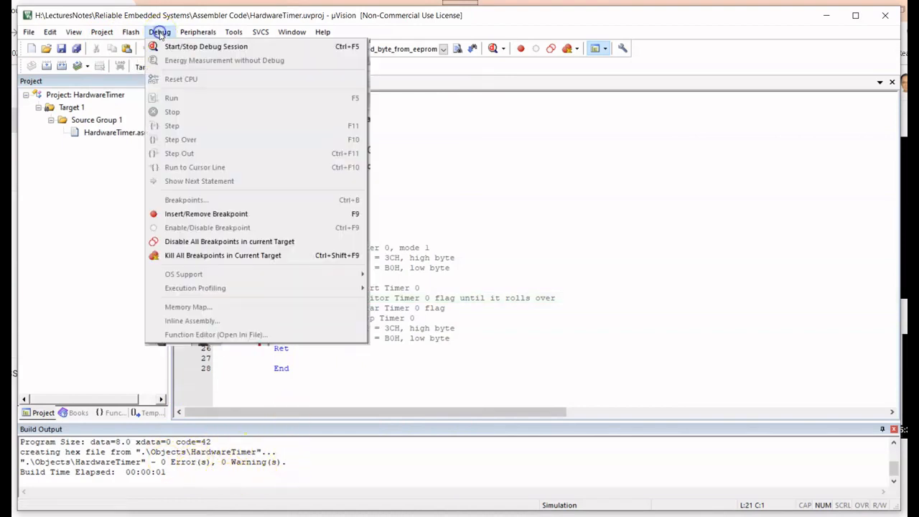
pyautogui.moveTo(207, 46)
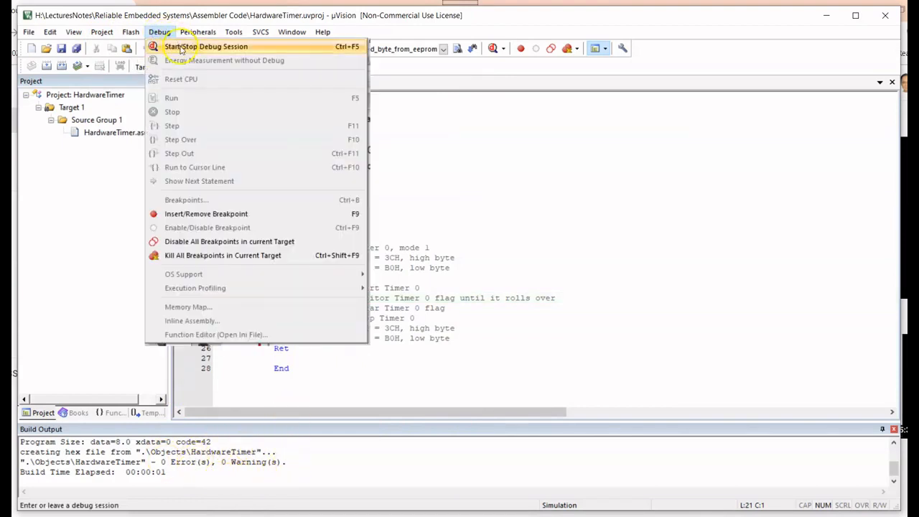
pyautogui.click(208, 46)
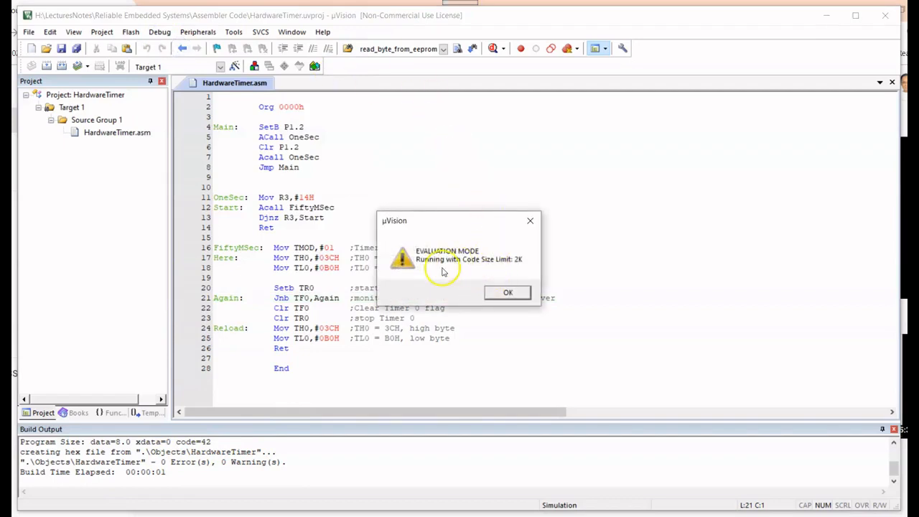
# Dismiss the evaluation notice and show the running P1 signal in the Logic Analyzer
pyautogui.click(508, 293)
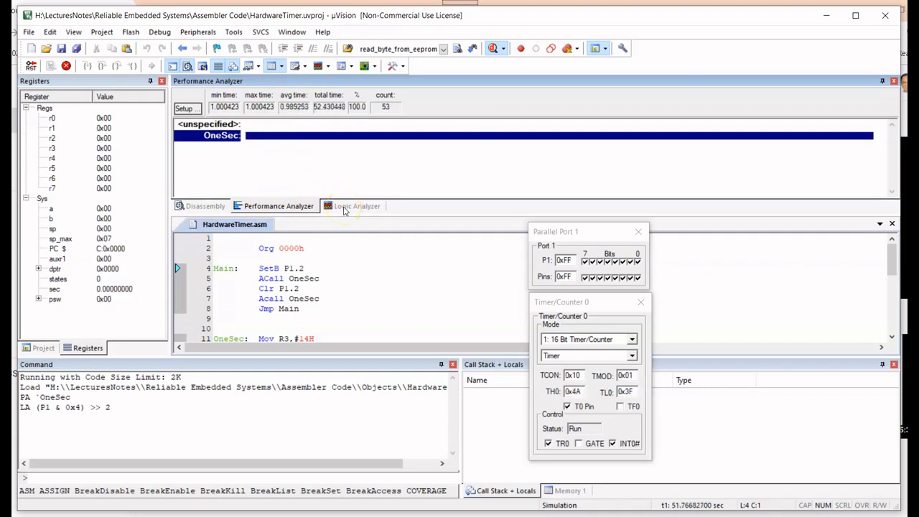
pyautogui.click(354, 206)
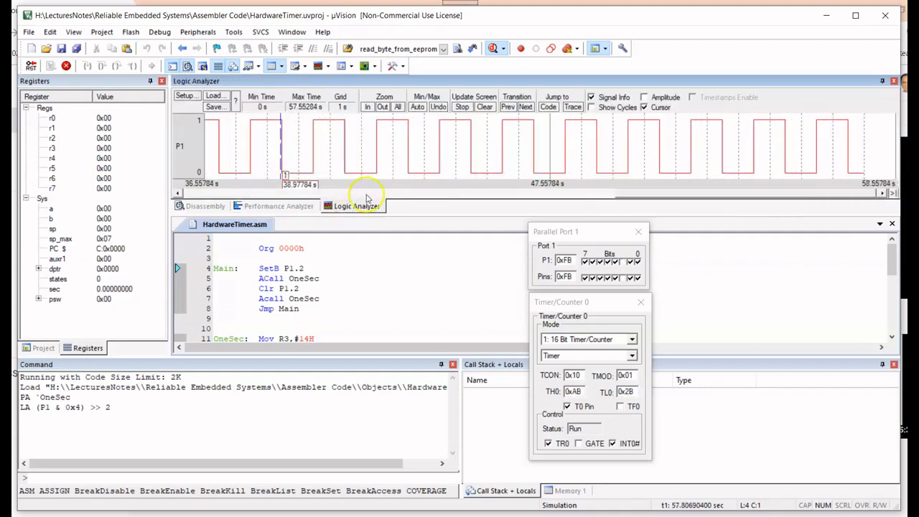
# Zoom in on the P1.2 waveform, then show the Performance Analyzer's OneSec statistics
pyautogui.click(462, 106)
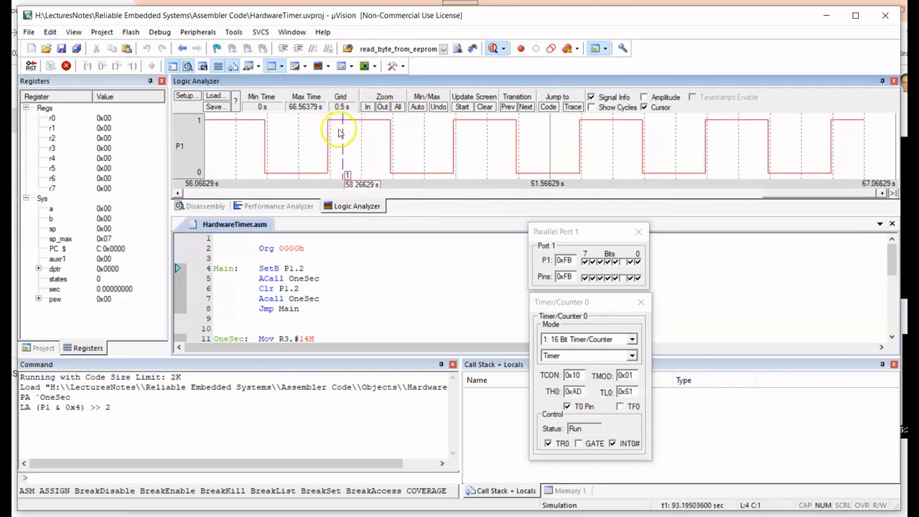
pyautogui.moveTo(329, 141)
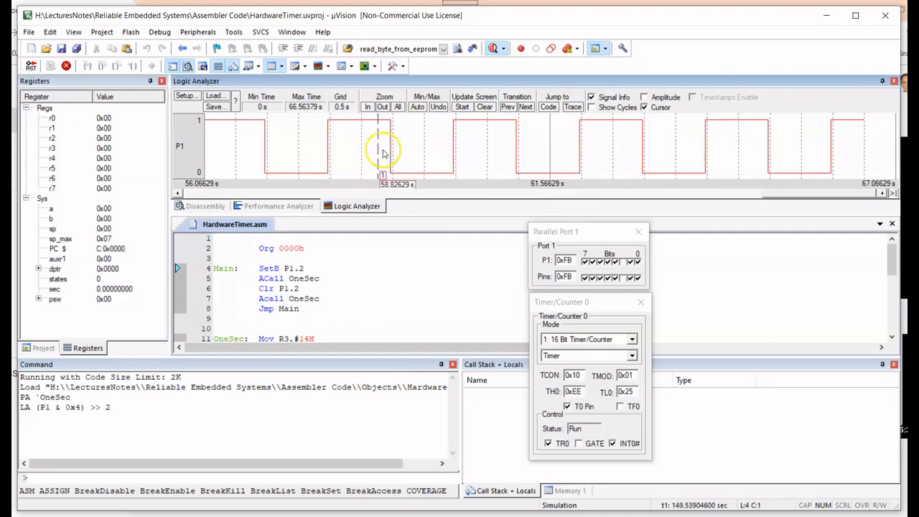
pyautogui.click(279, 206)
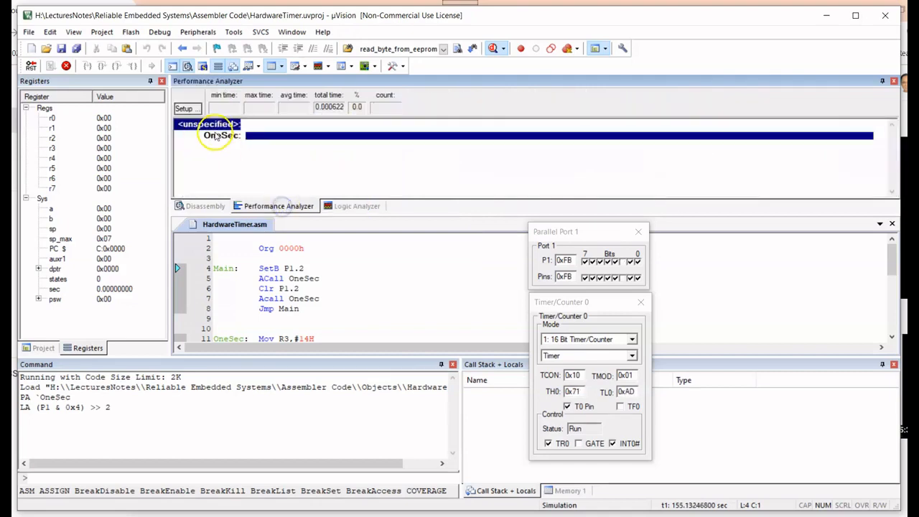